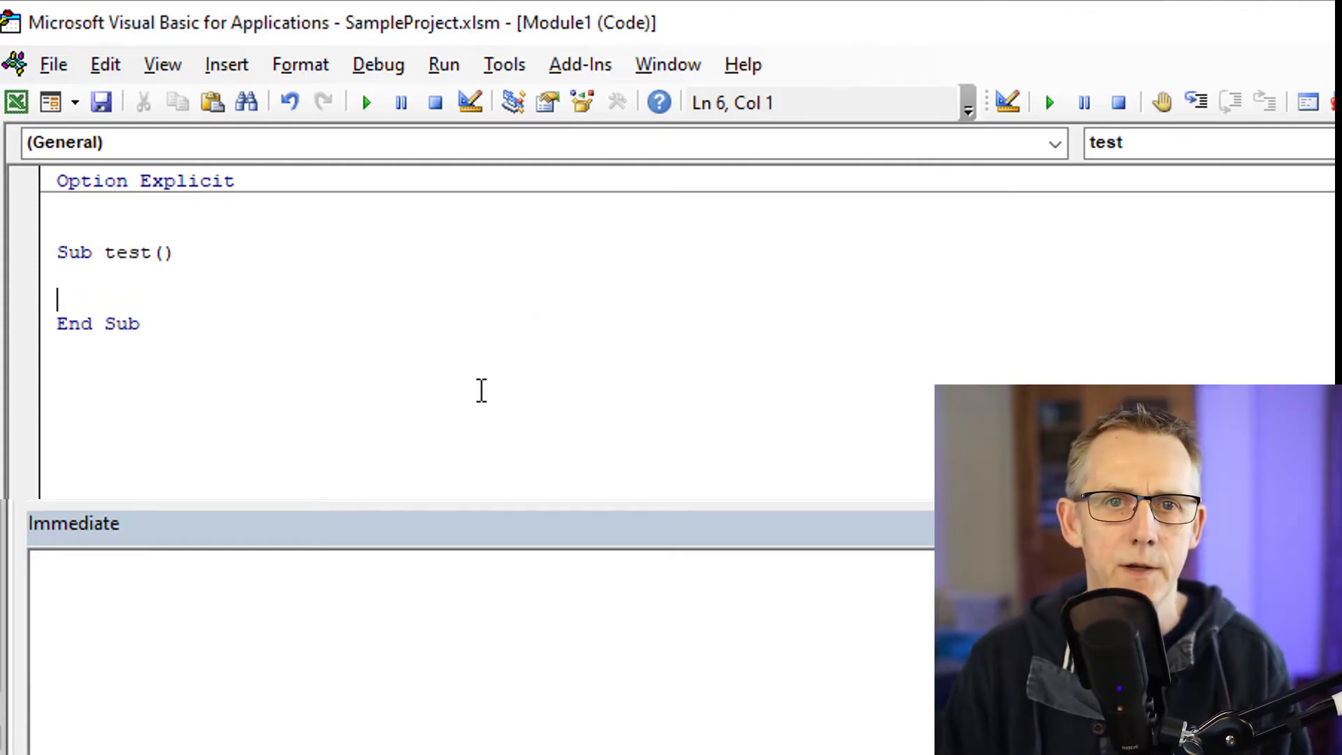
Step: Declare lResult As Long, store the 'Network Error, Keep trying?' MsgBox result, and Debug.Print it
{"action": "type", "text": "di"}
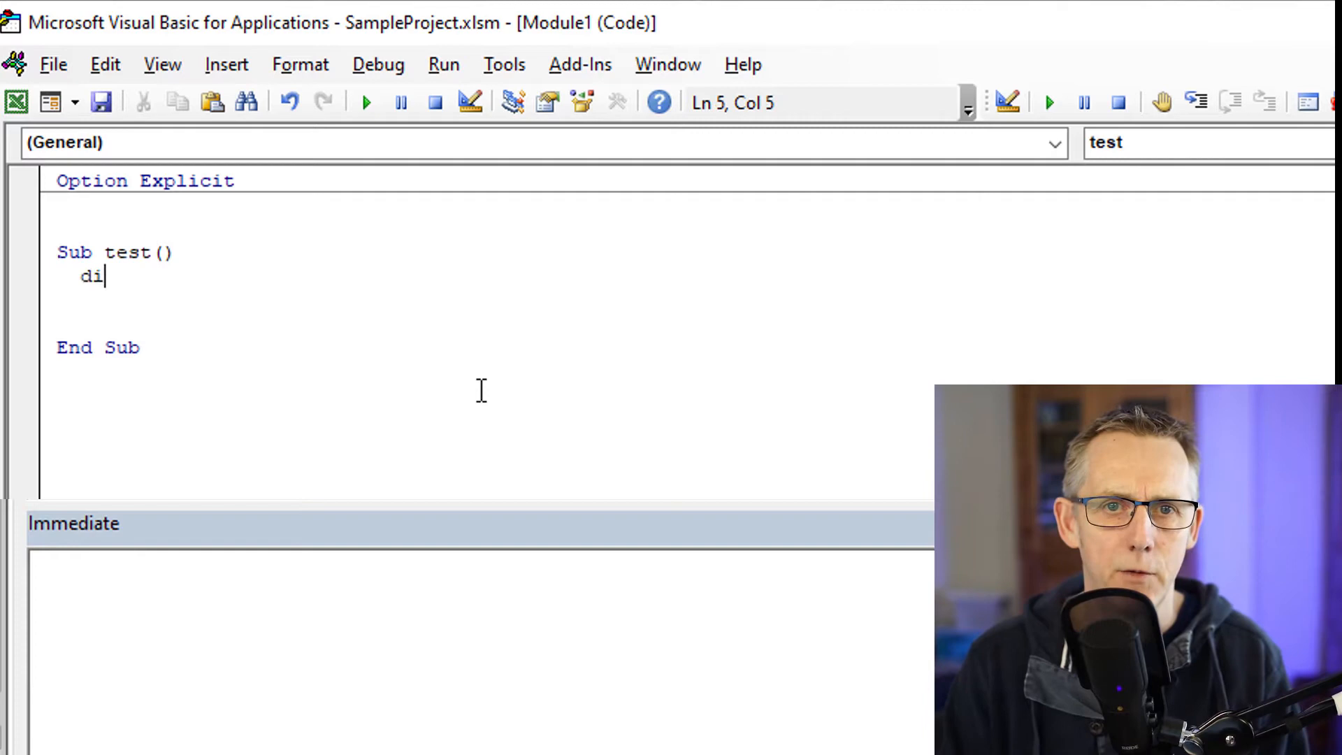
{"action": "type", "text": "m lresult As Long"}
{"action": "left_click", "coordinate": [495, 323]}
{"action": "type", "text": "lresult ="}
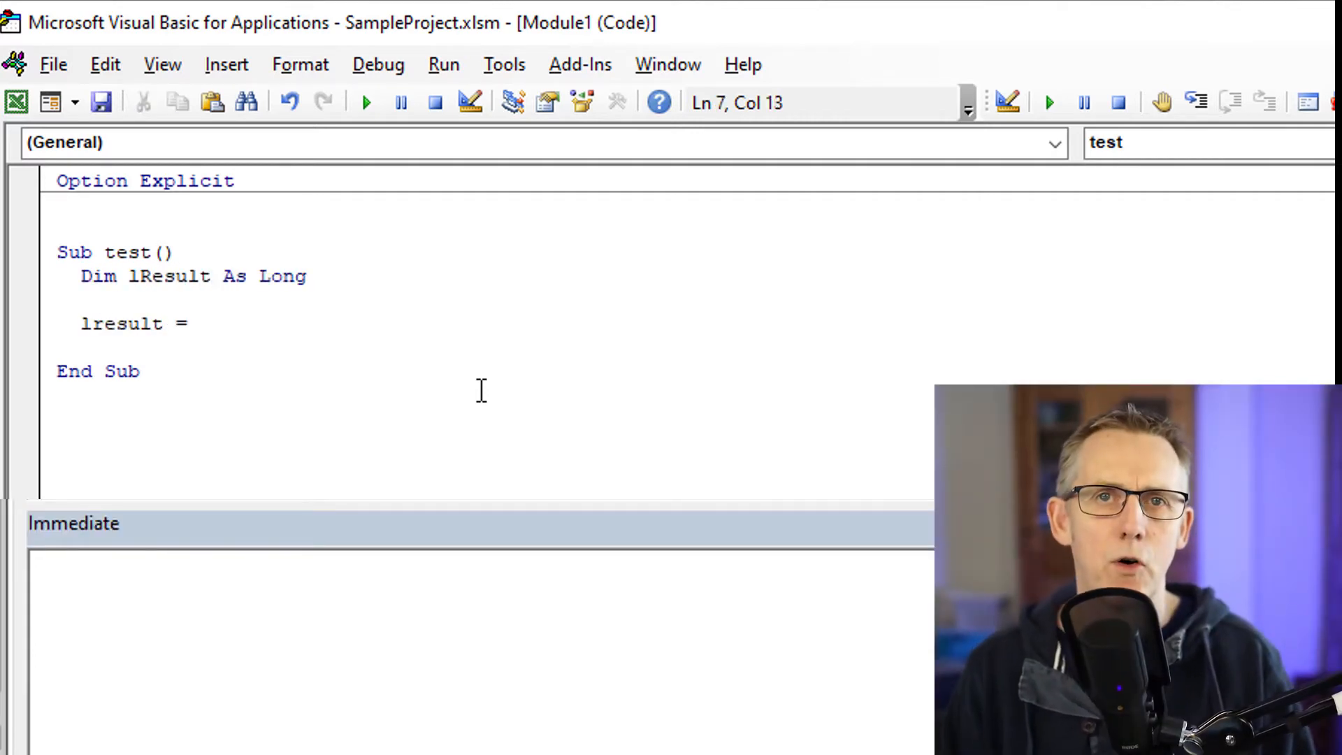
{"action": "type", "text": "ms"}
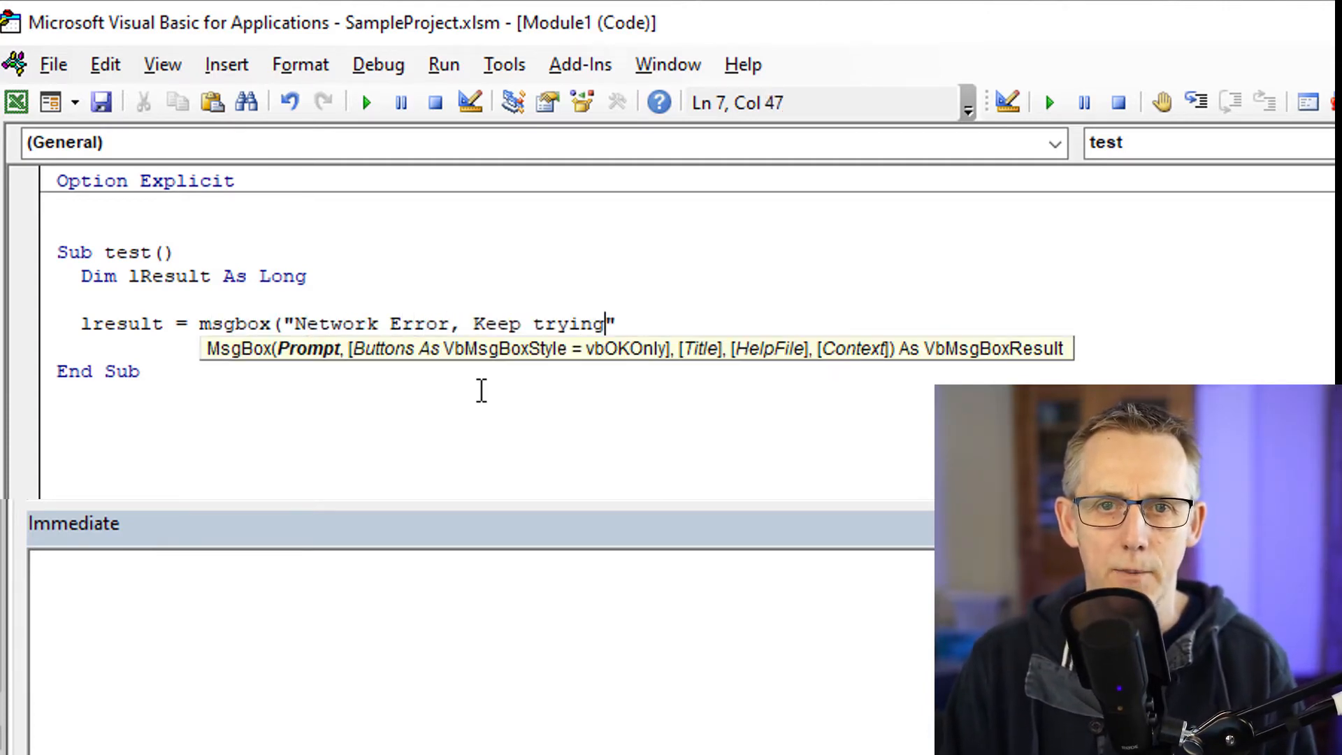
{"action": "type", "text": "?\")"}
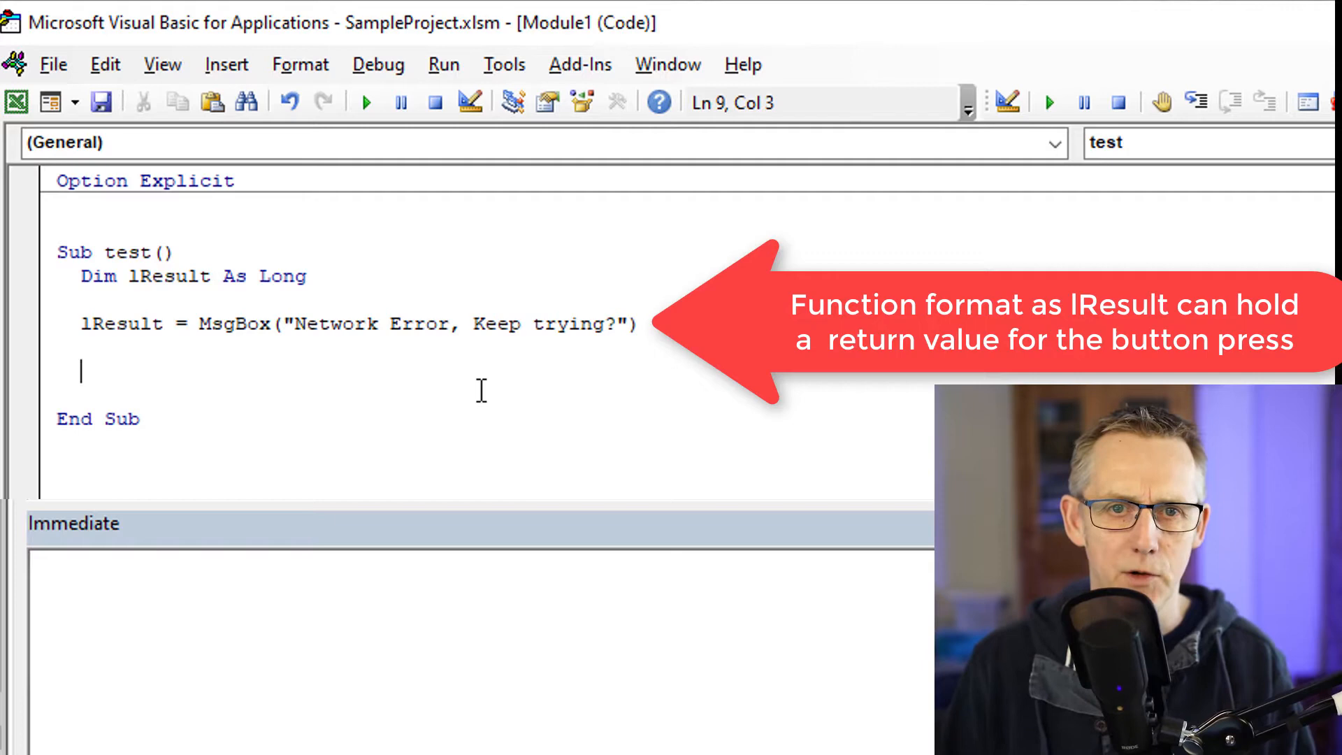
{"action": "type", "text": "debug.p"}
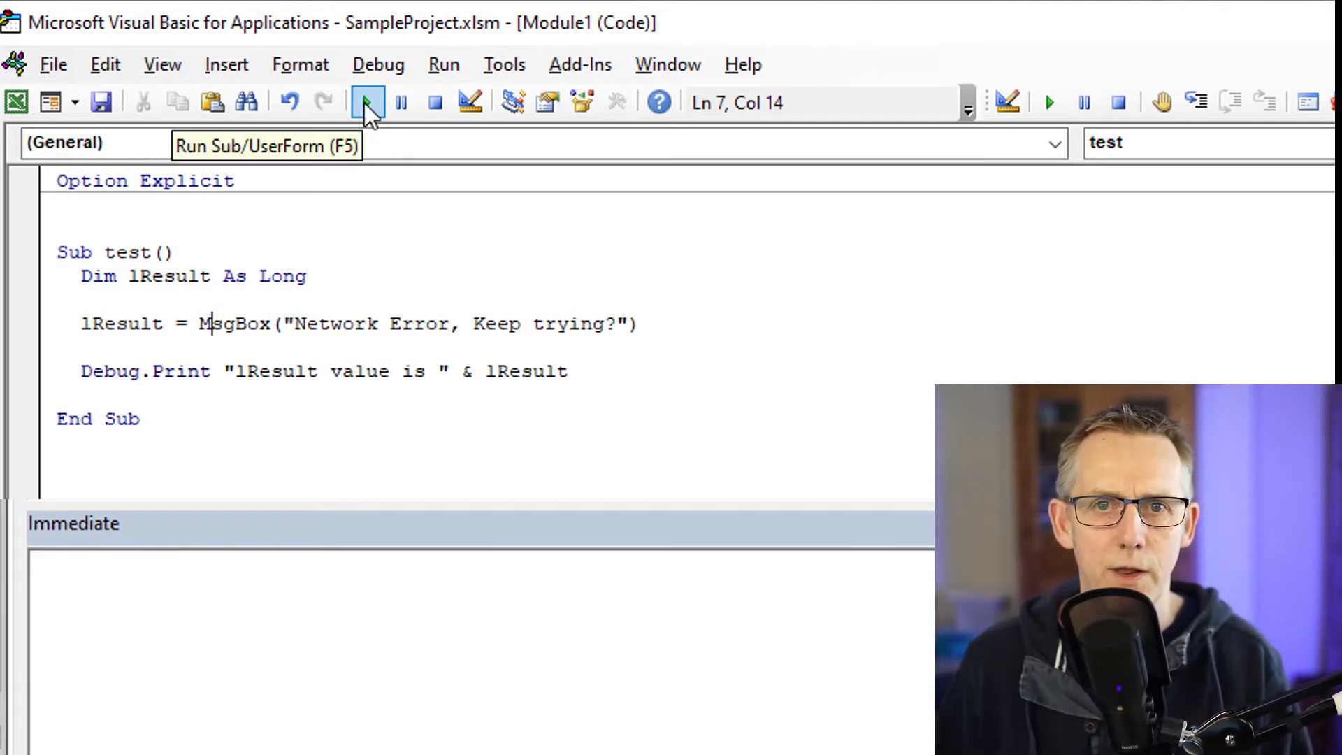
Step: Run the macro and click OK so the Immediate window prints 'lResult value is 1'
{"action": "left_click", "coordinate": [367, 102]}
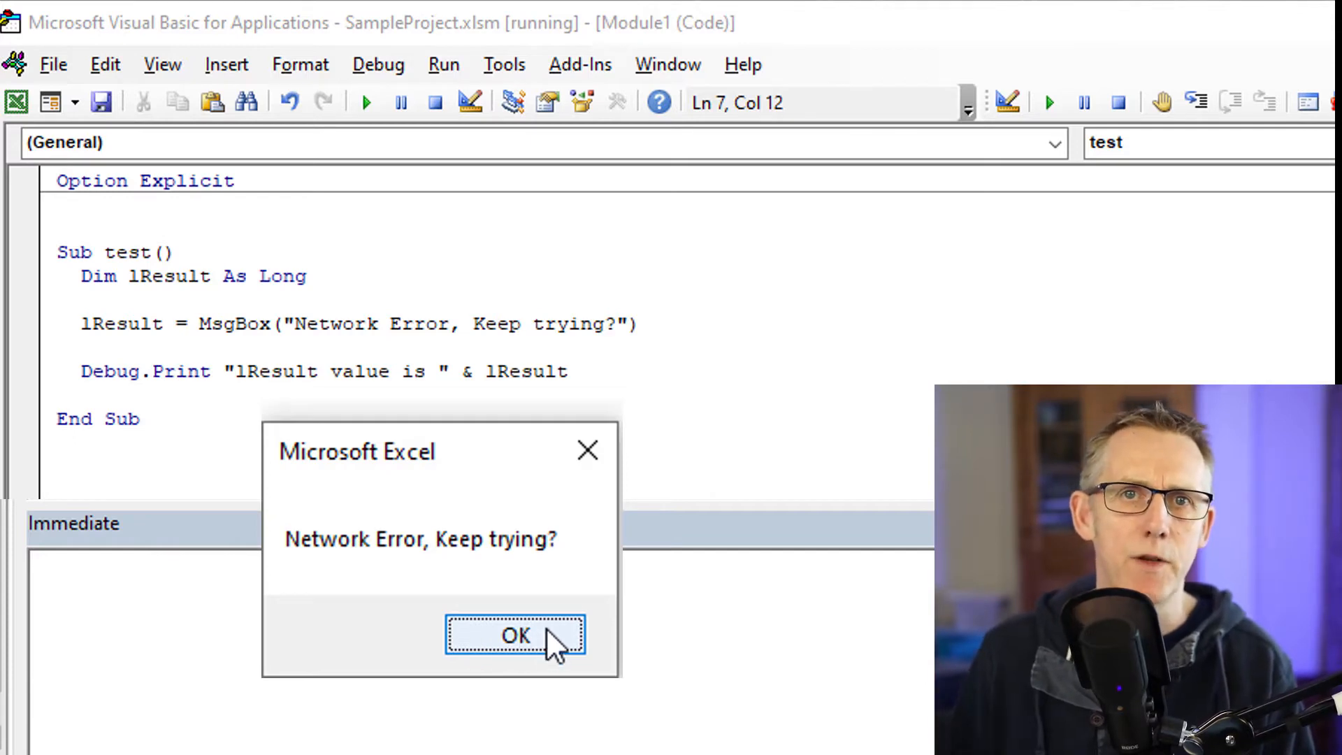
{"action": "left_click", "coordinate": [515, 636]}
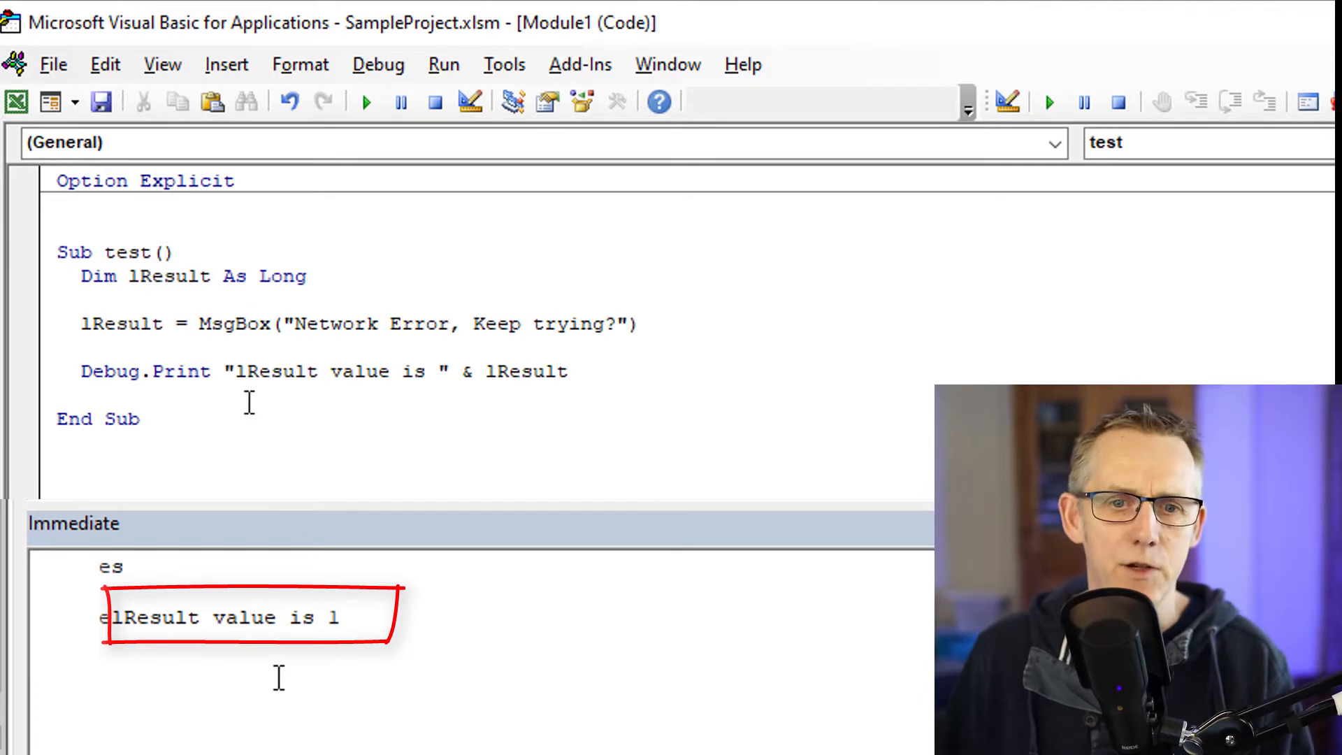
{"action": "left_click", "coordinate": [247, 324]}
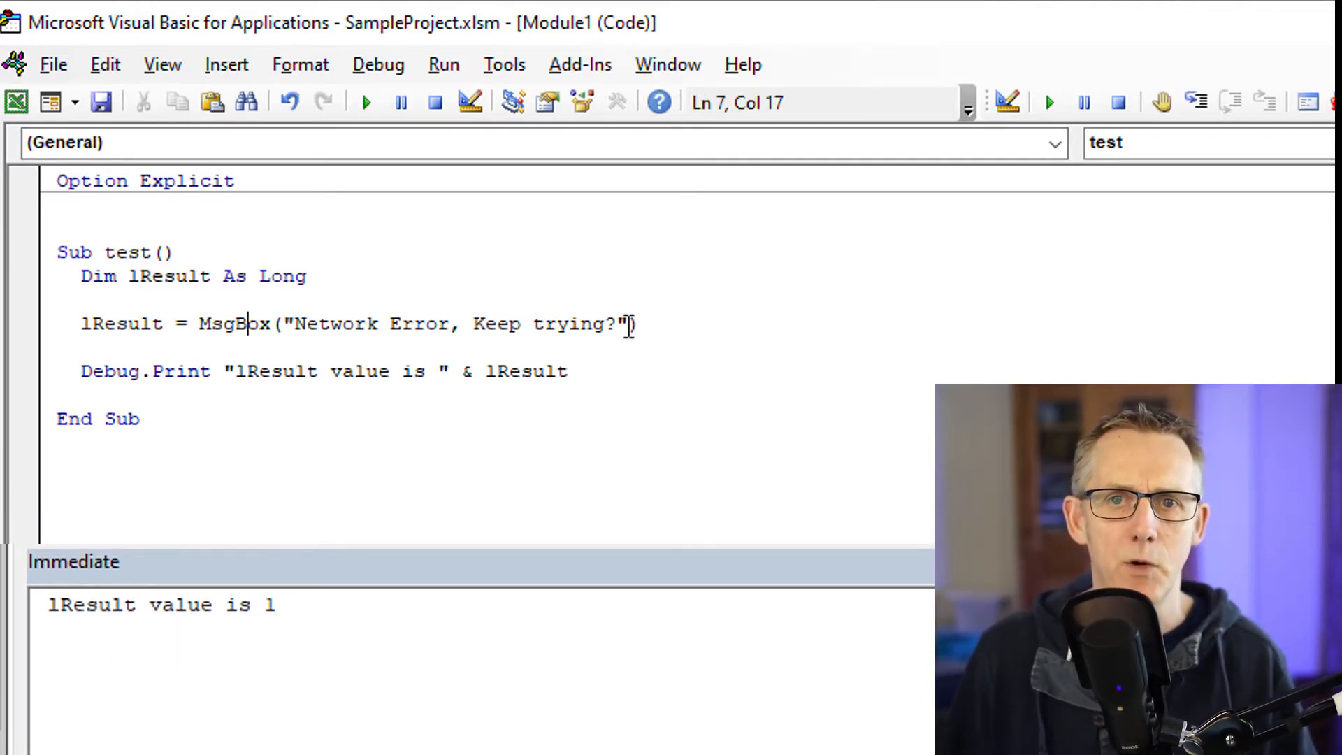
Step: Pass vbYesNoCancel as the MsgBox buttons argument and start the macro
{"action": "type", "text": ","}
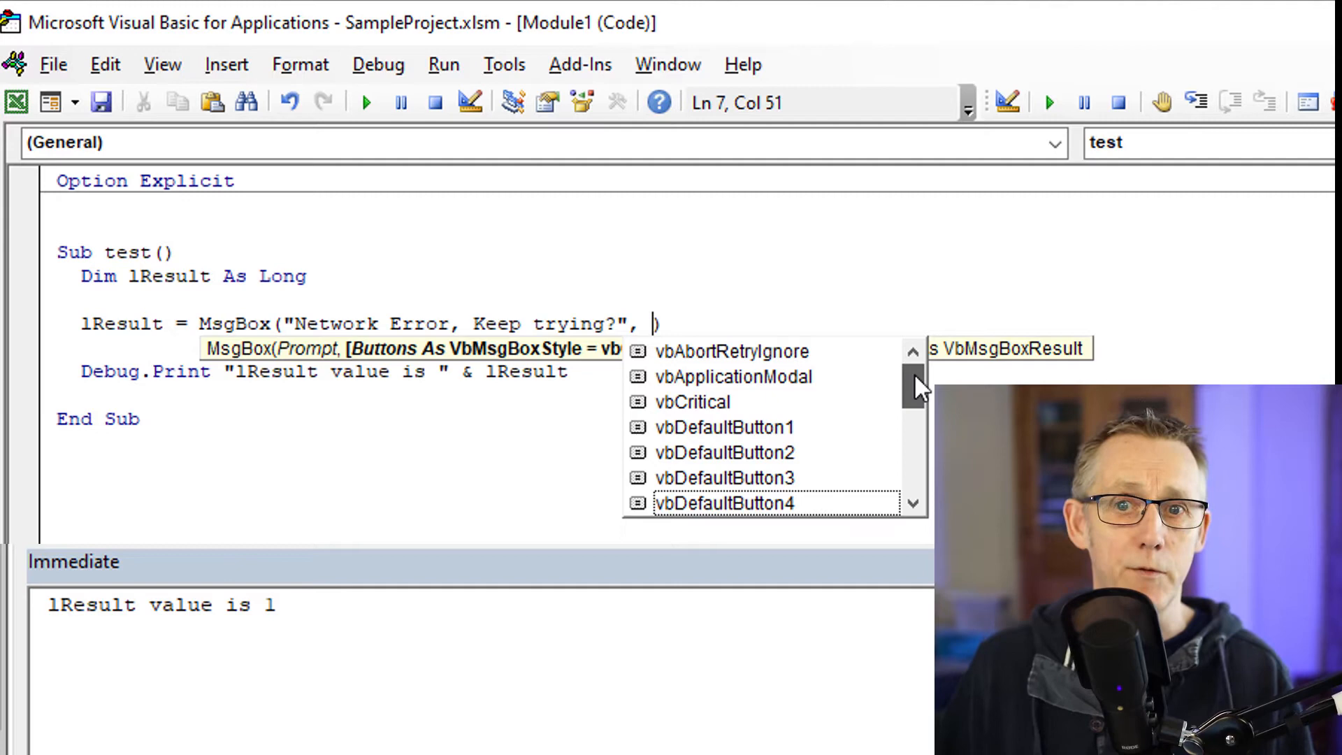
{"action": "left_click", "coordinate": [914, 505]}
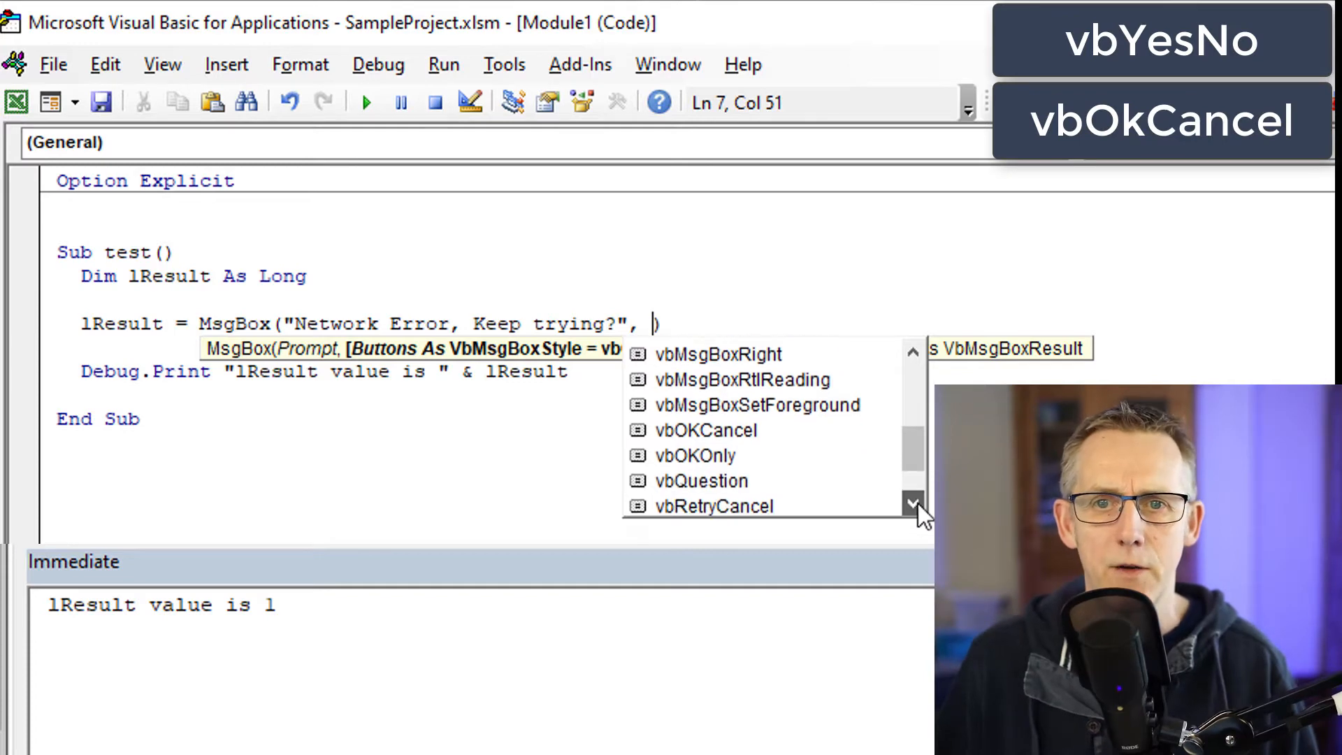
{"action": "left_click", "coordinate": [914, 503]}
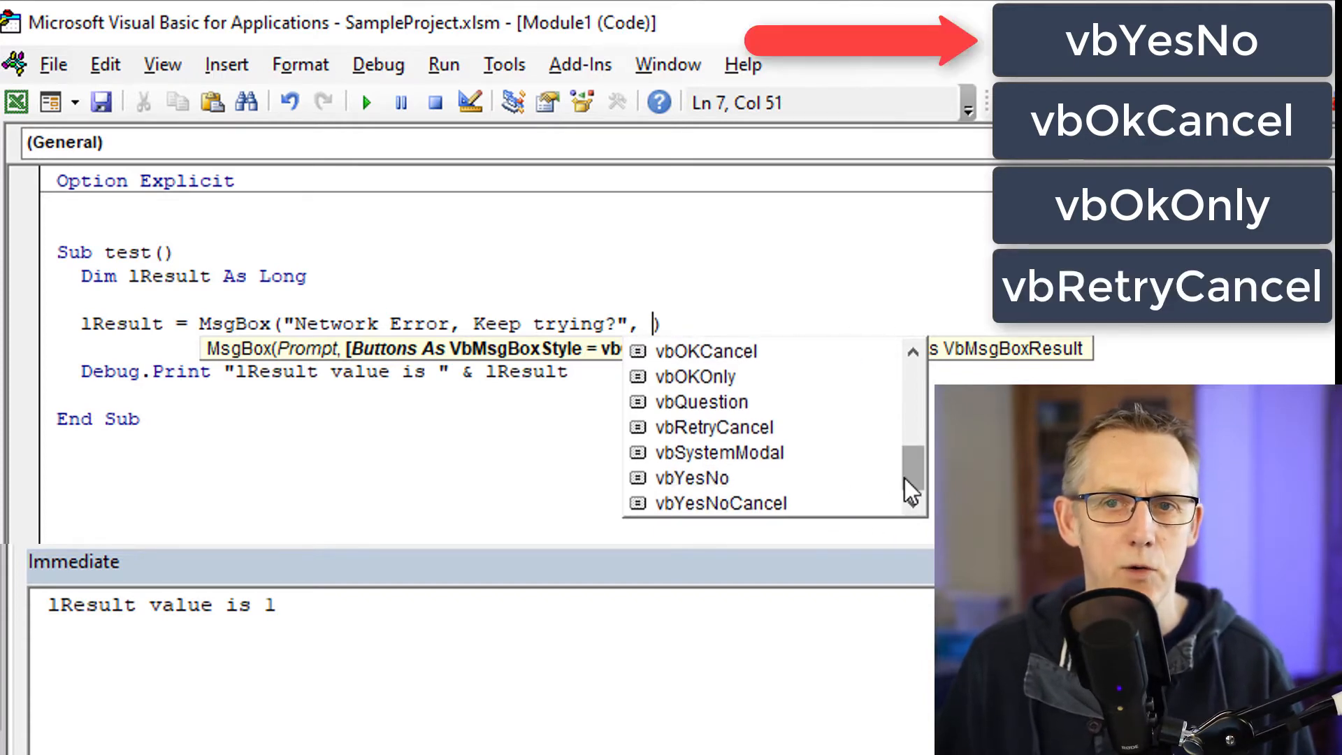
{"action": "left_click", "coordinate": [721, 504]}
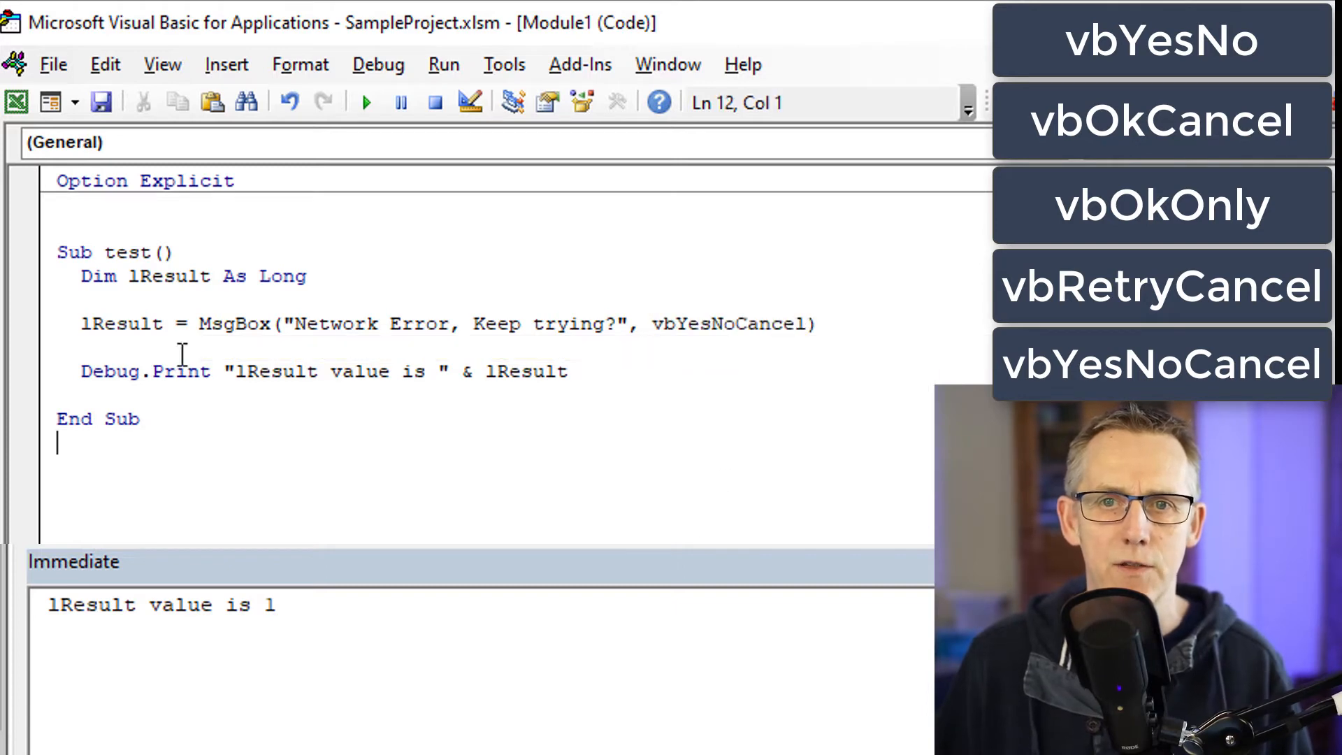
{"action": "left_click", "coordinate": [365, 102]}
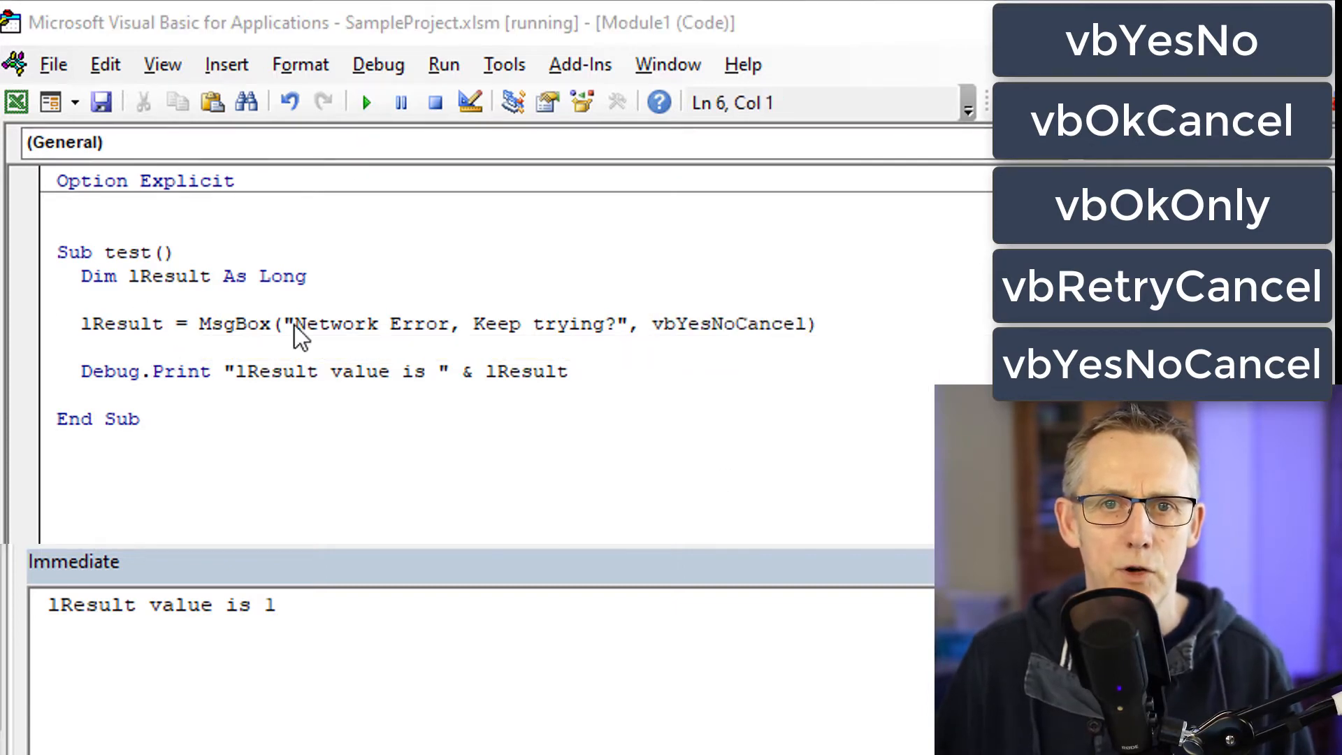
Step: Run the macro repeatedly answering Yes, No and Cancel, logging values 6, 7 and 2
{"action": "left_click", "coordinate": [365, 102]}
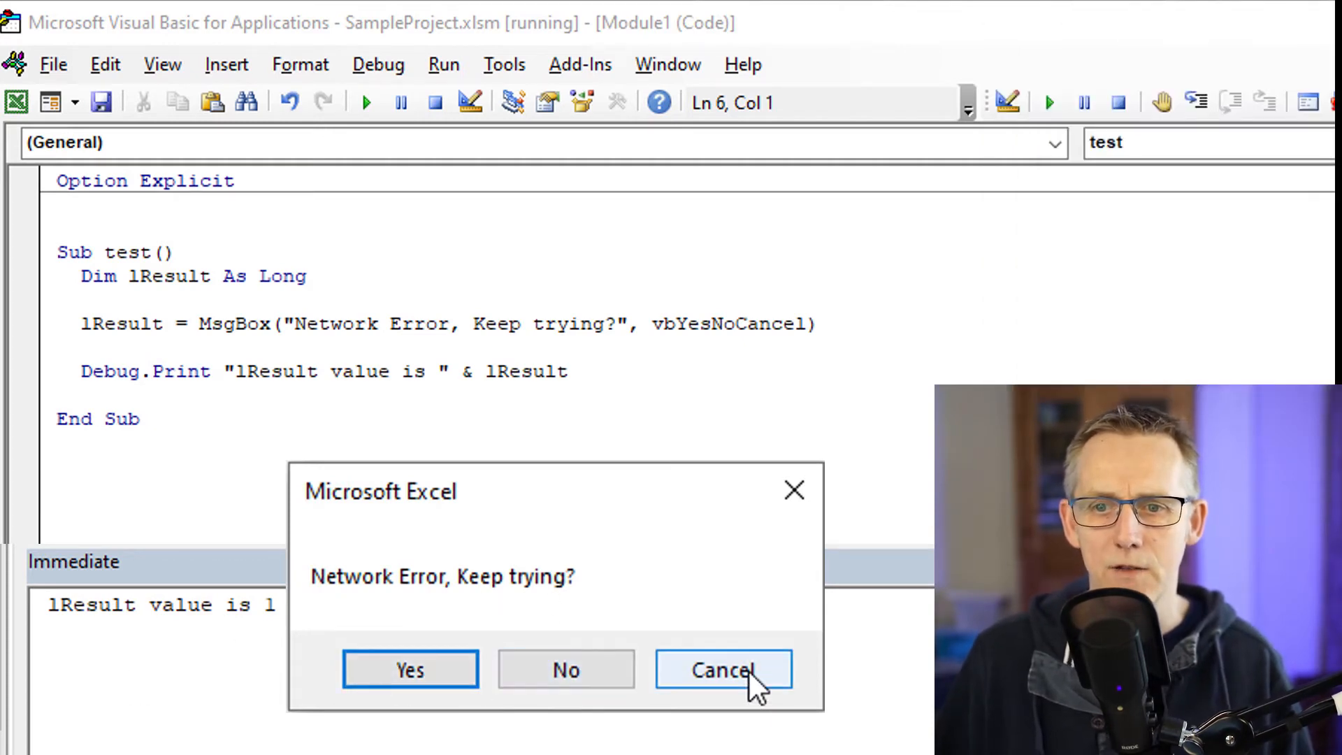
{"action": "left_click", "coordinate": [724, 670]}
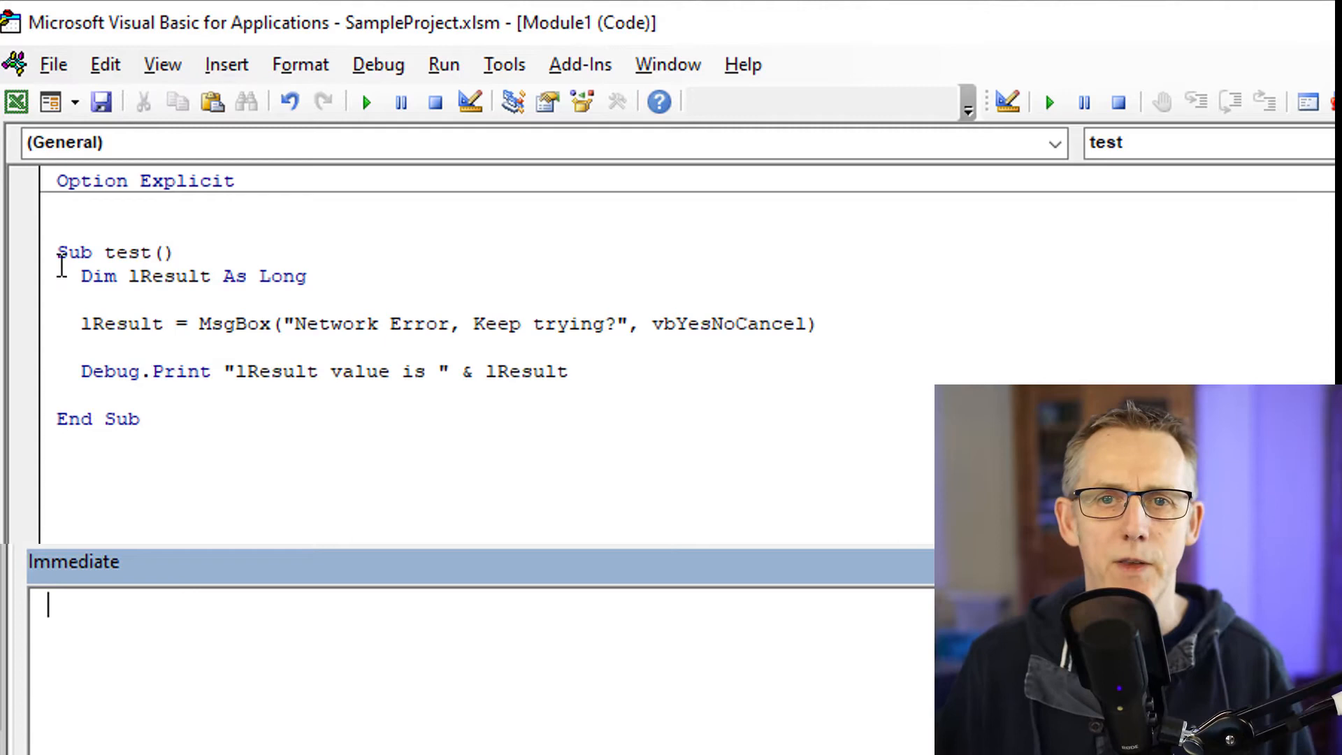
{"action": "left_click", "coordinate": [364, 102]}
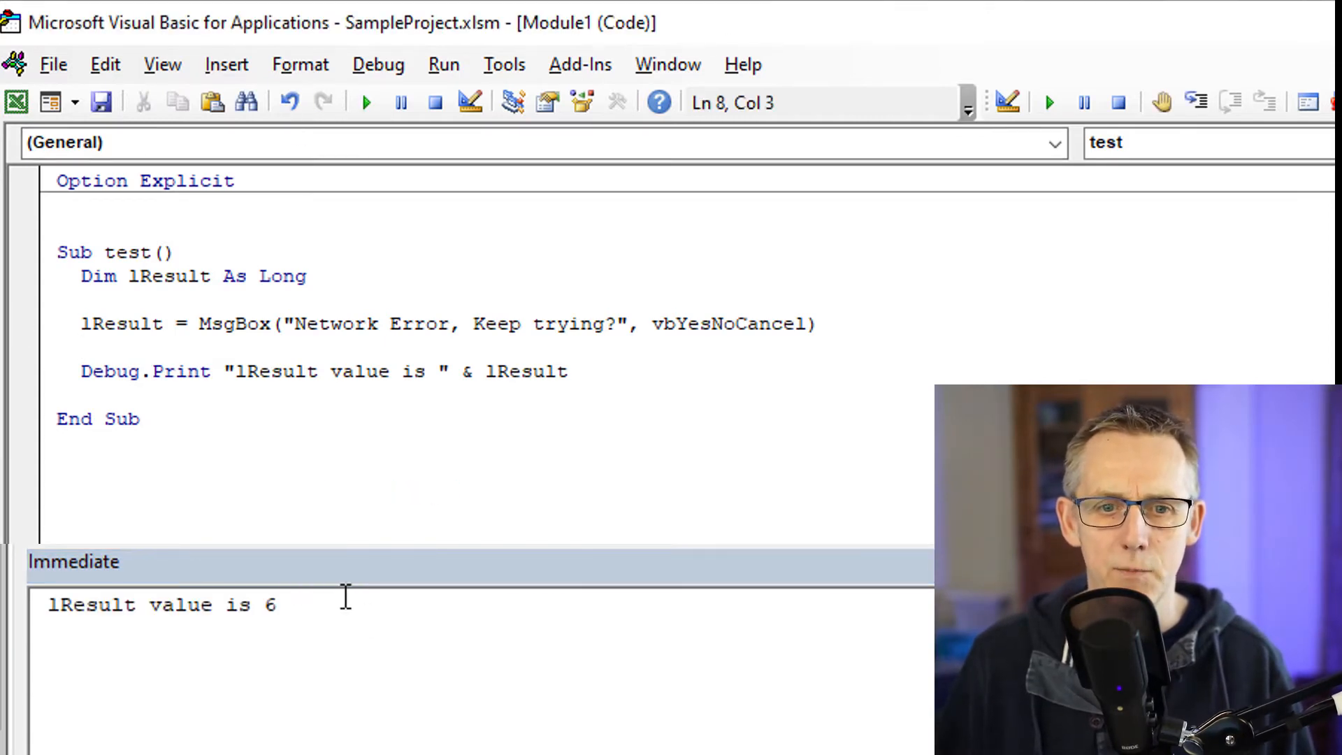
{"action": "left_click", "coordinate": [365, 102]}
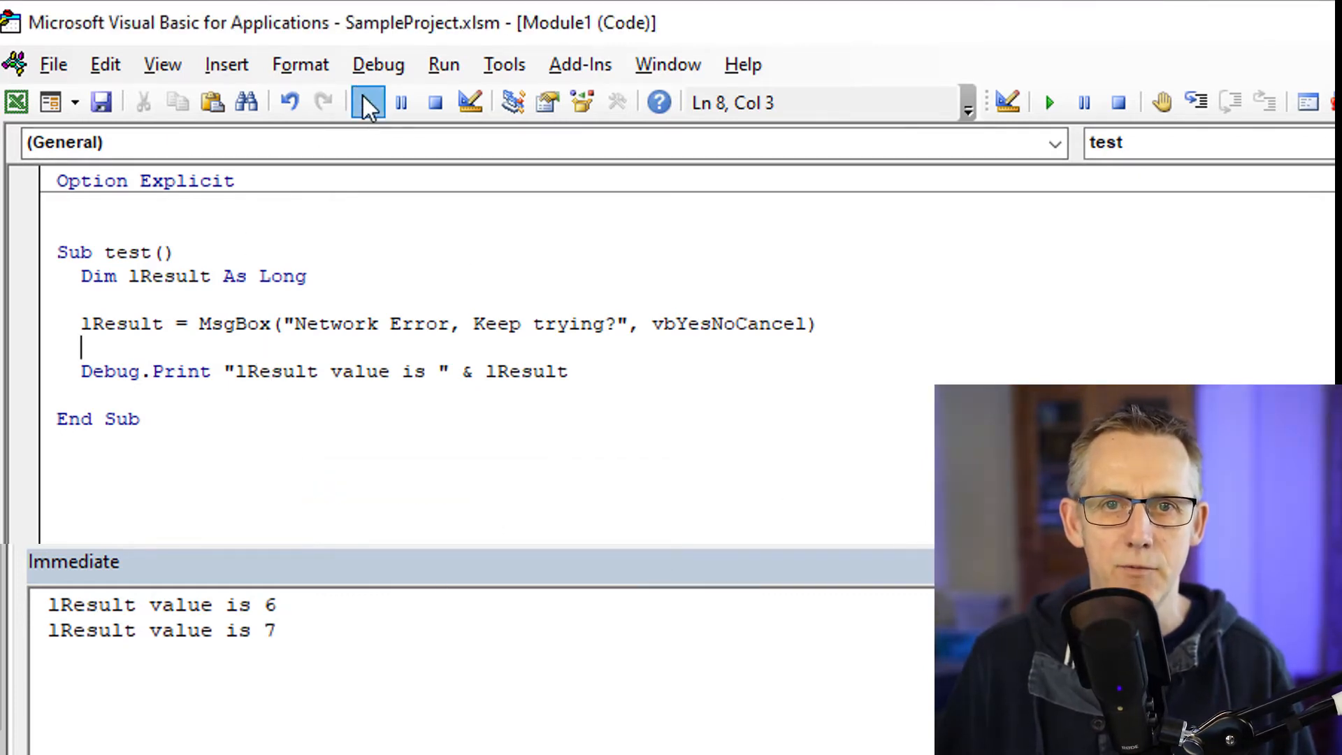
{"action": "left_click", "coordinate": [367, 102]}
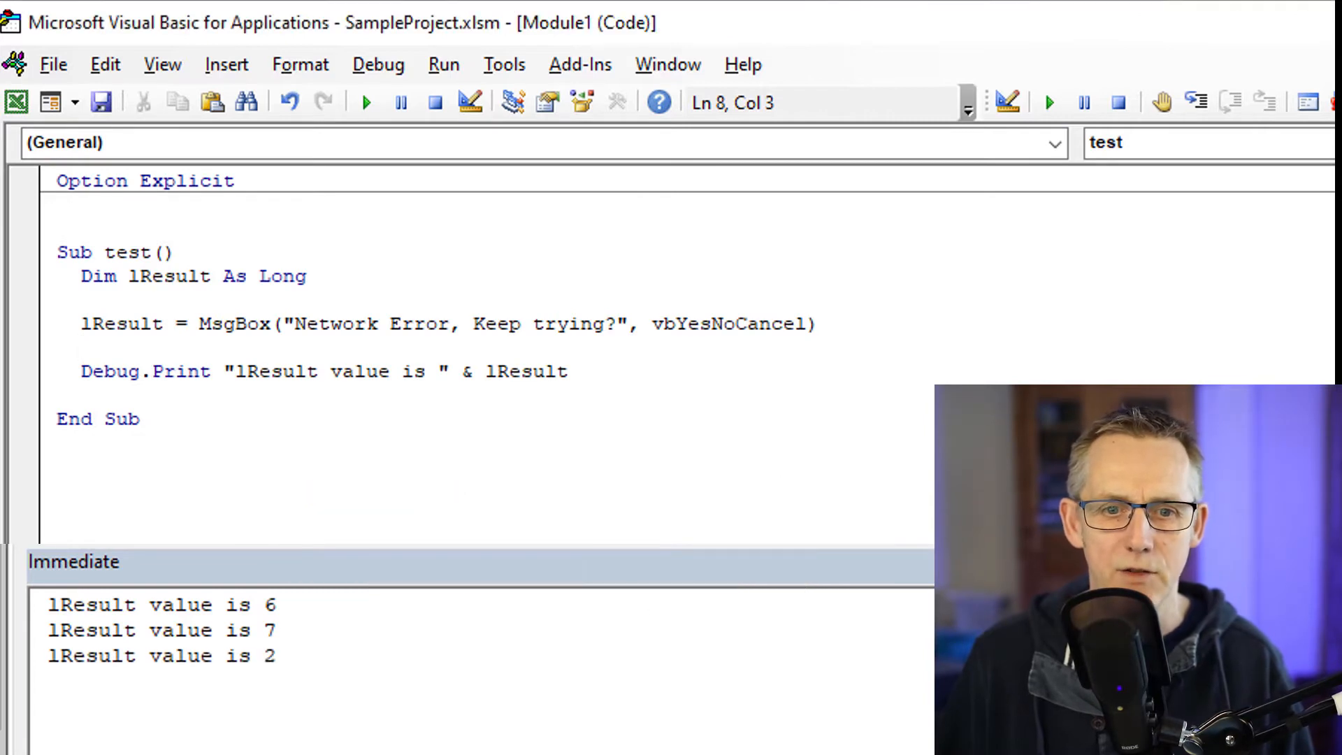
{"action": "left_click", "coordinate": [1206, 320]}
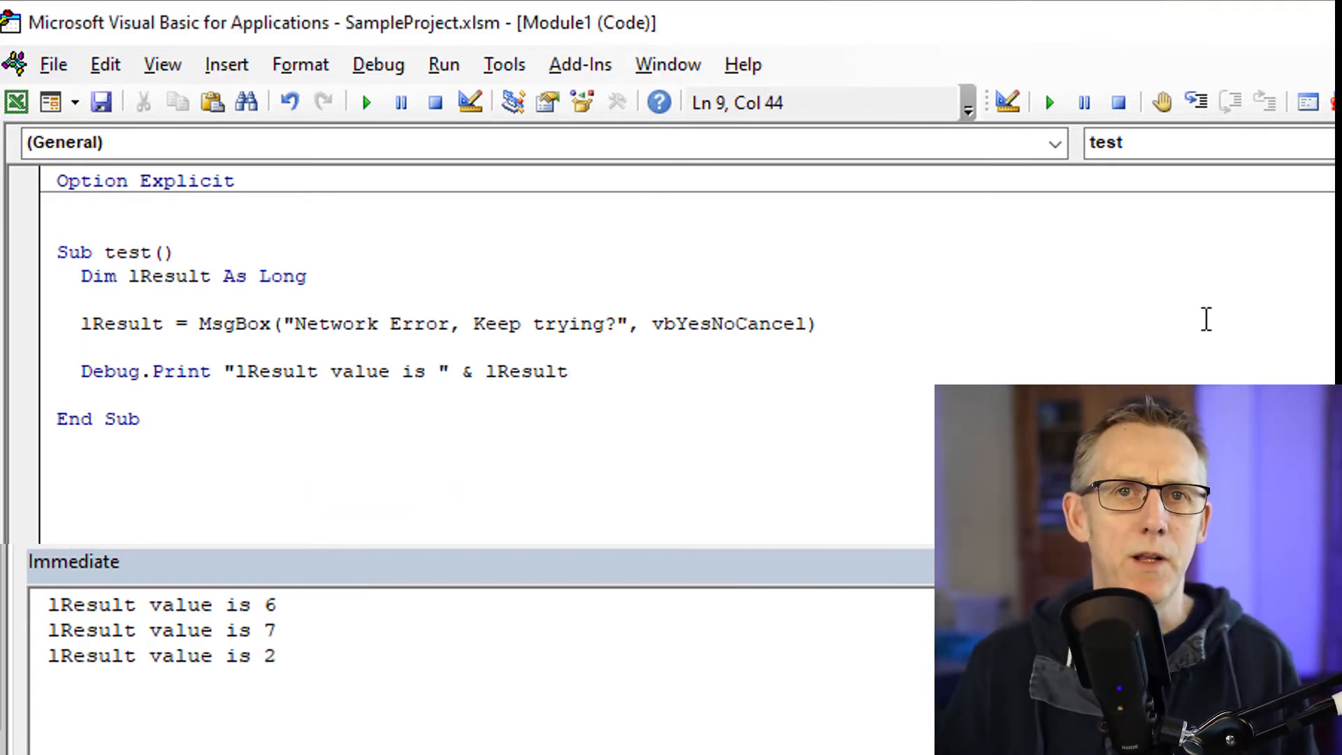
Step: Add a Select Case lResult block with Case 6 and Case 7 branches
{"action": "key", "text": "enter"}
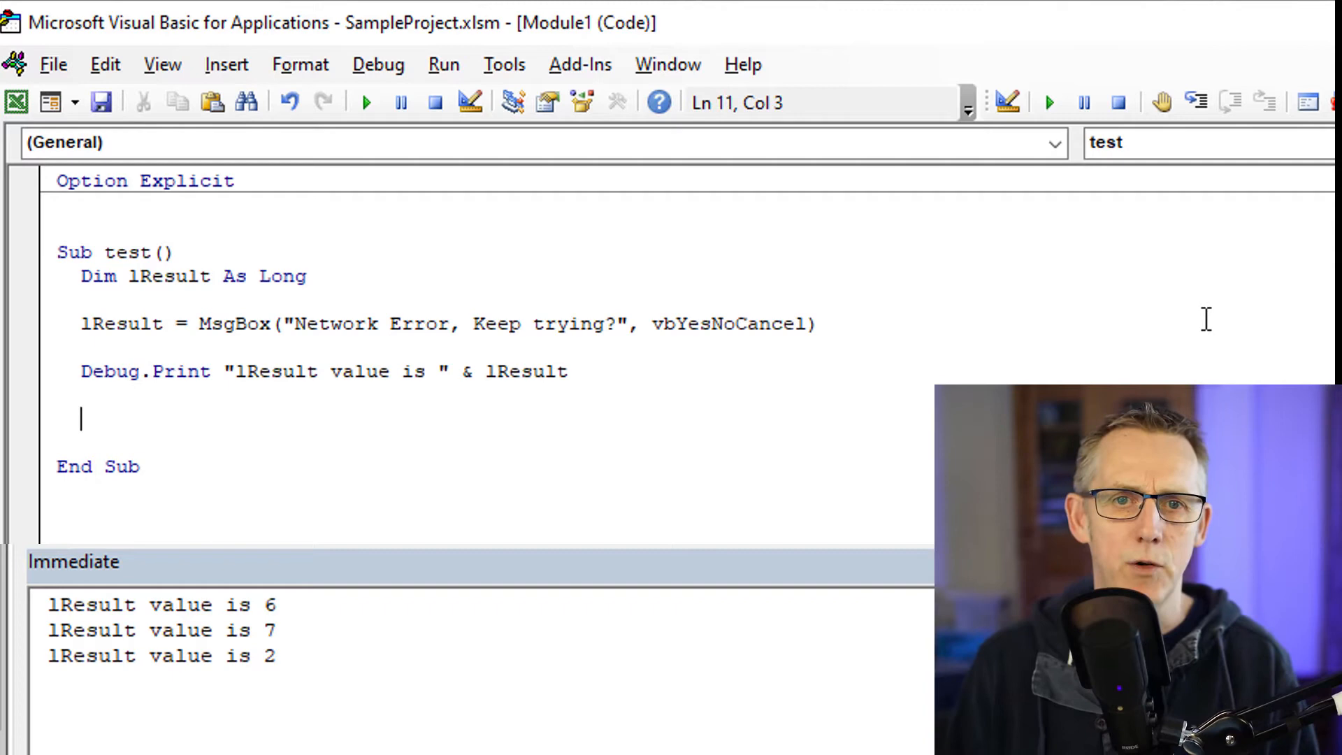
{"action": "type", "text": "select case lresult"}
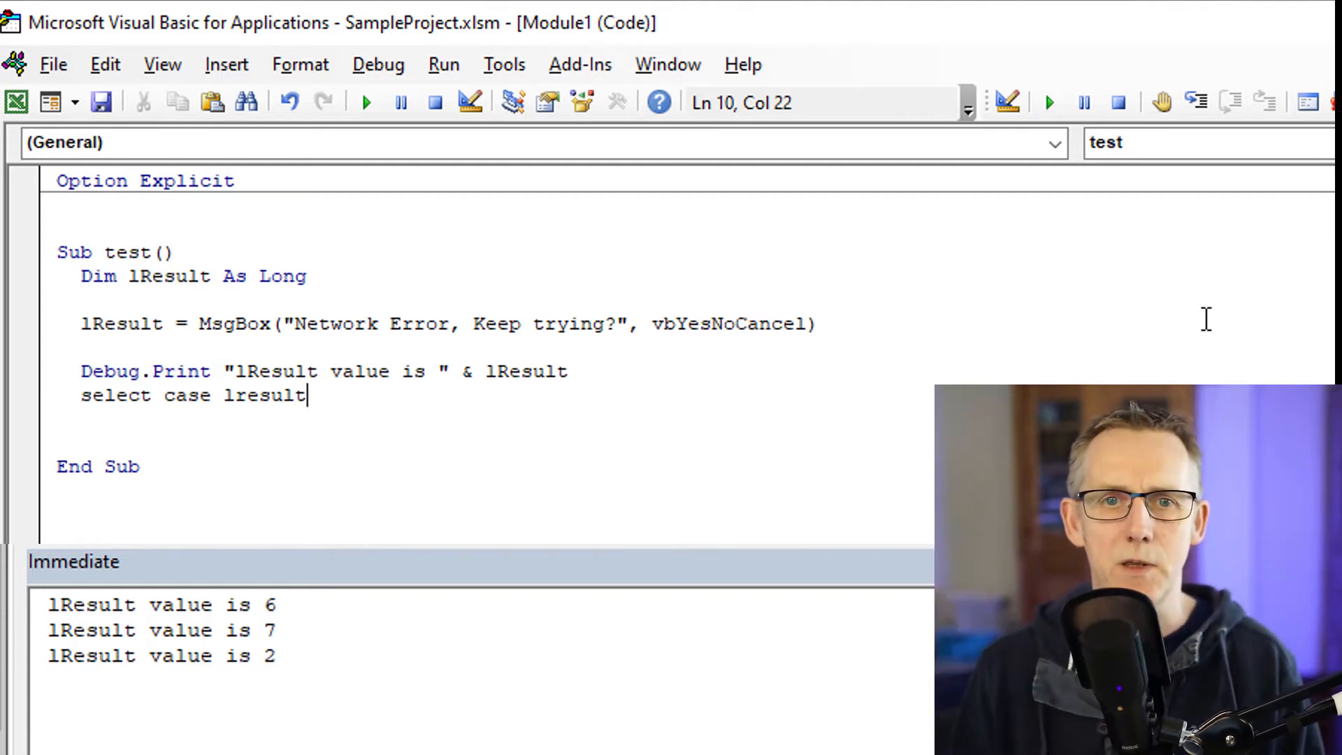
{"action": "key", "text": "Enter"}
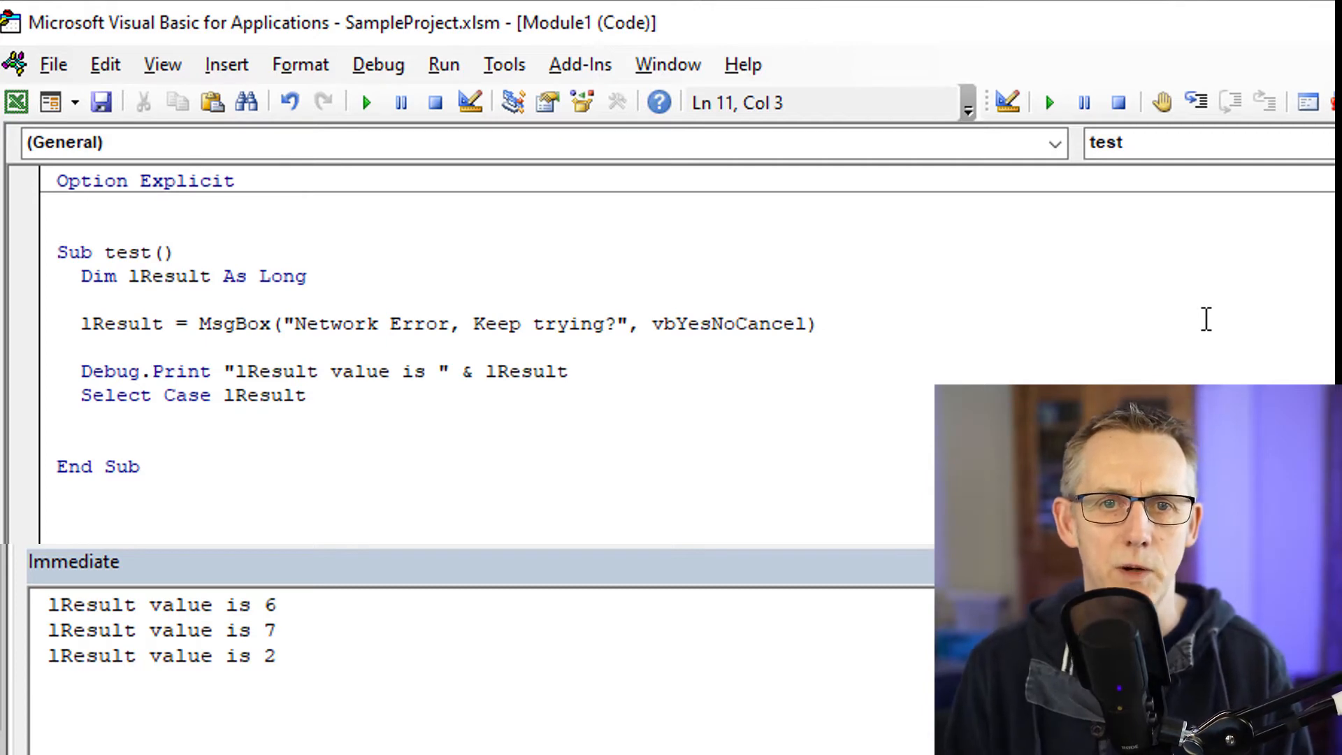
{"action": "type", "text": "case"}
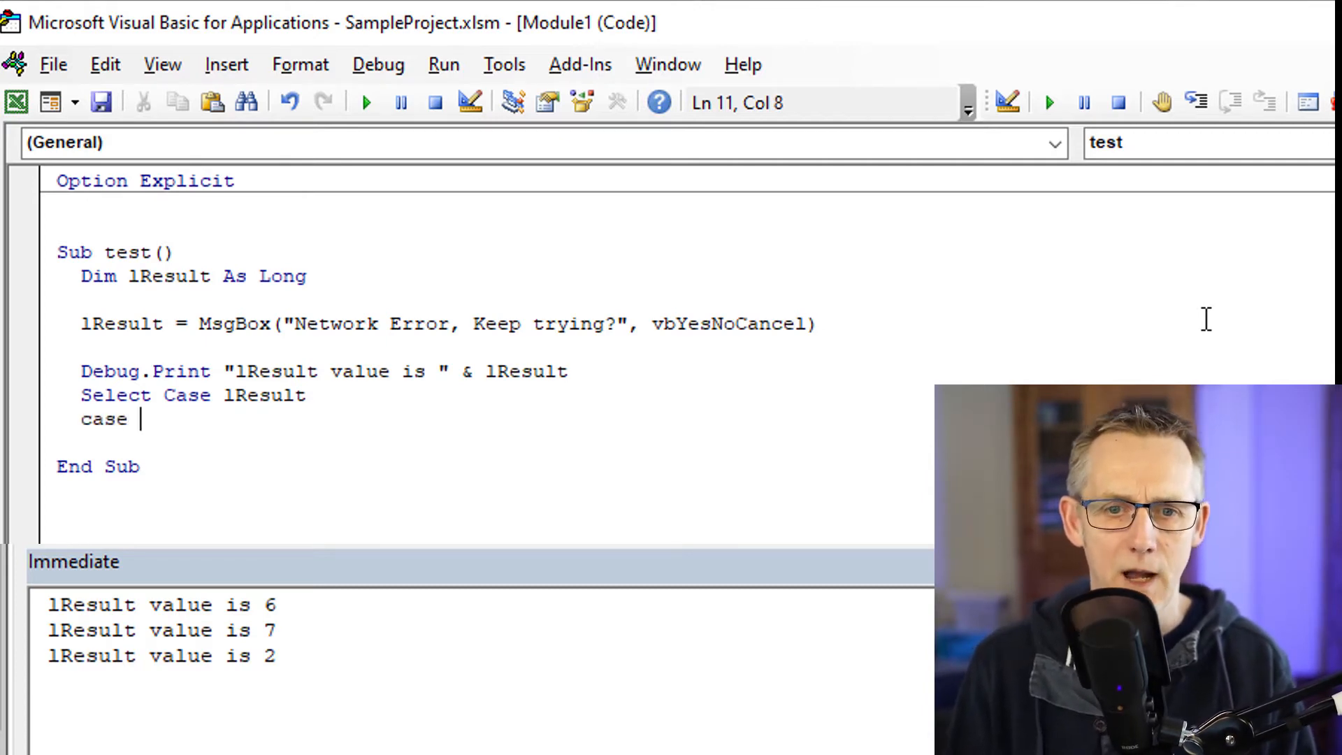
{"action": "type", "text": "6"}
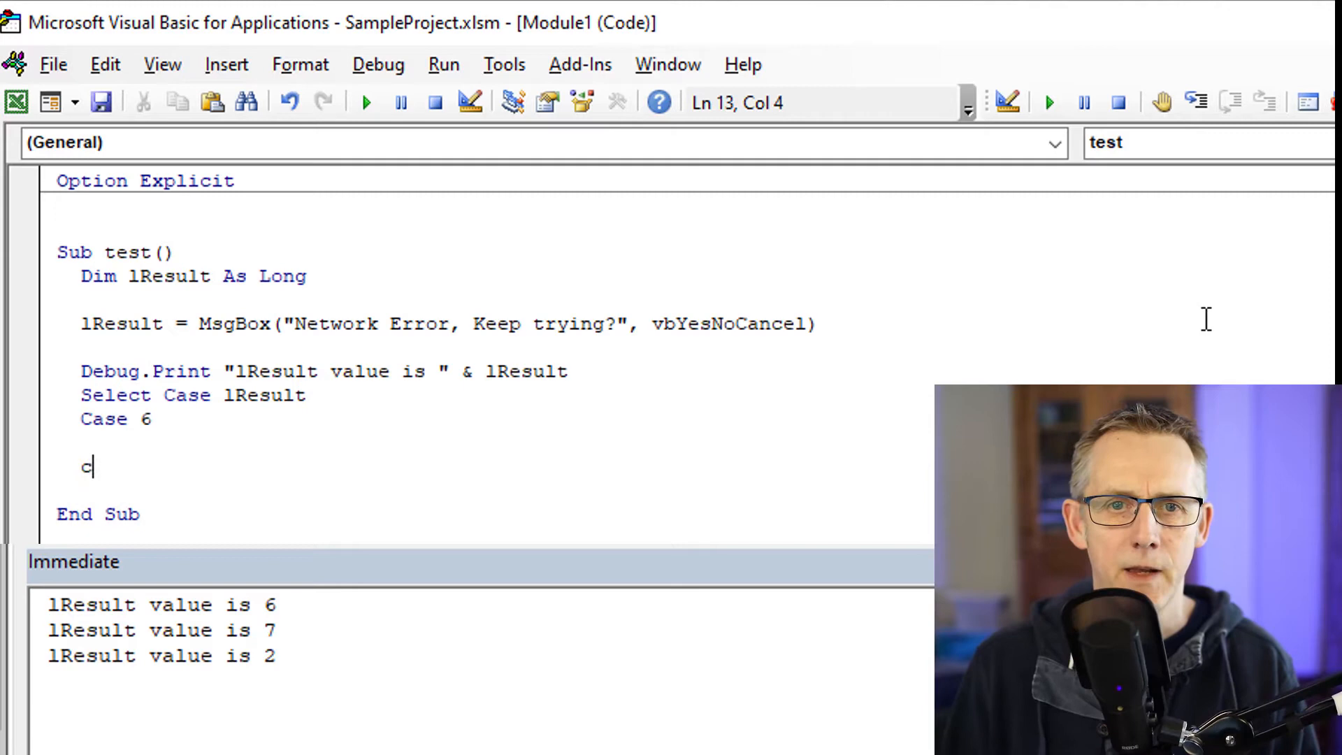
{"action": "type", "text": "asef 7"}
{"action": "type", "text": "msgbo"}
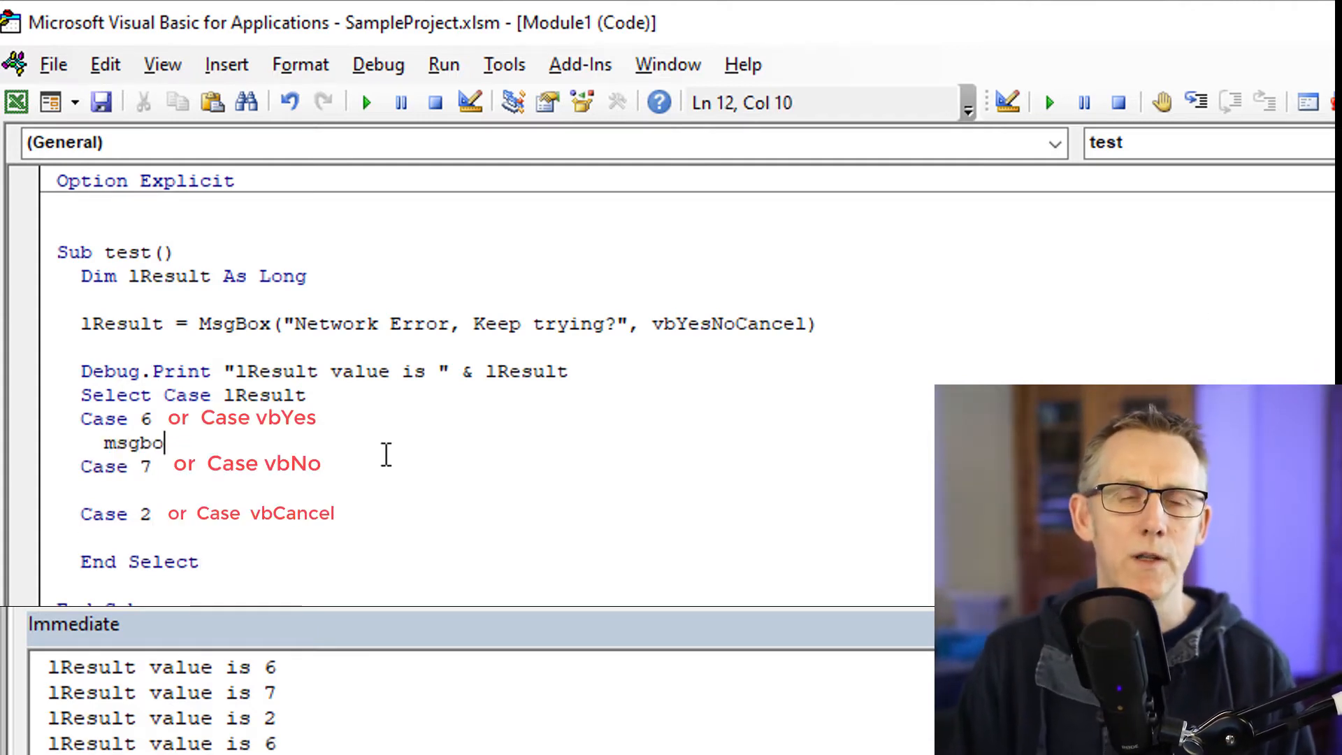
{"action": "type", "text": "x"}
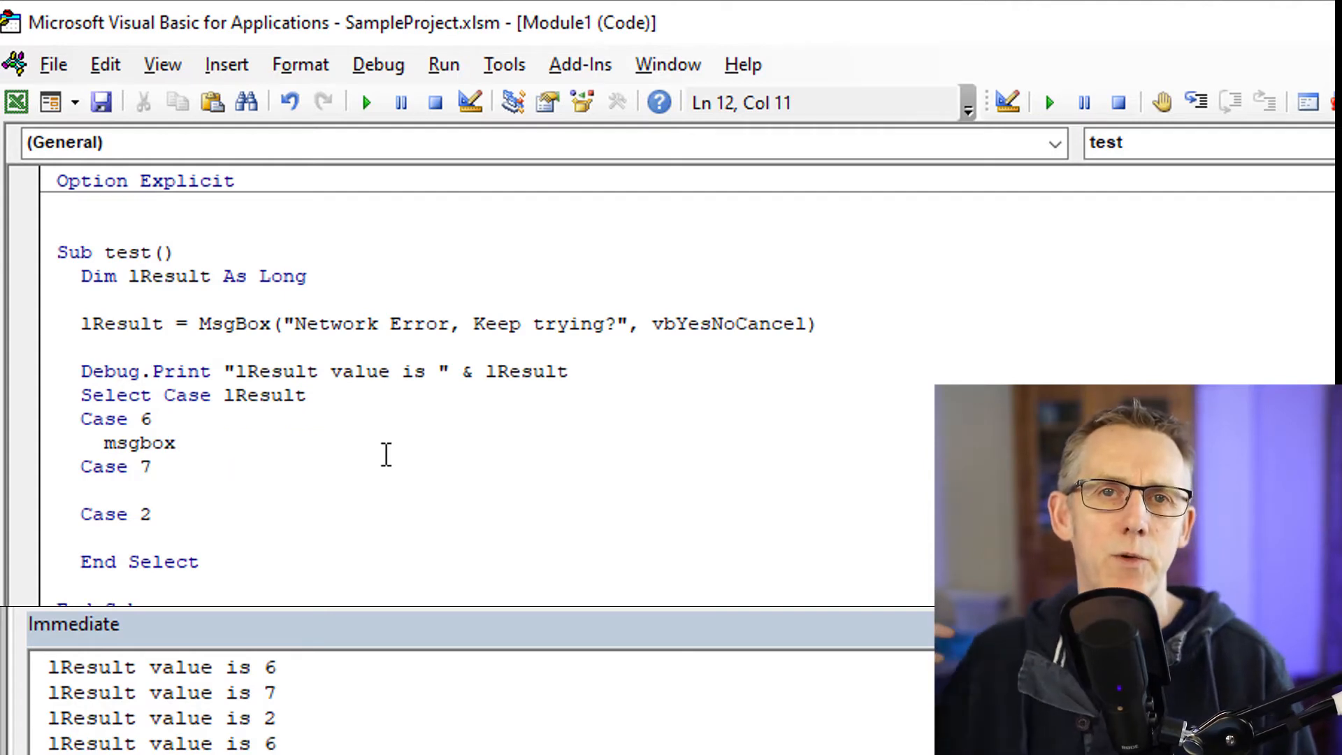
Step: Write the branch MsgBox messages, such as 'We're going to try again' and 'Pressed no'
{"action": "left_click", "coordinate": [177, 443]}
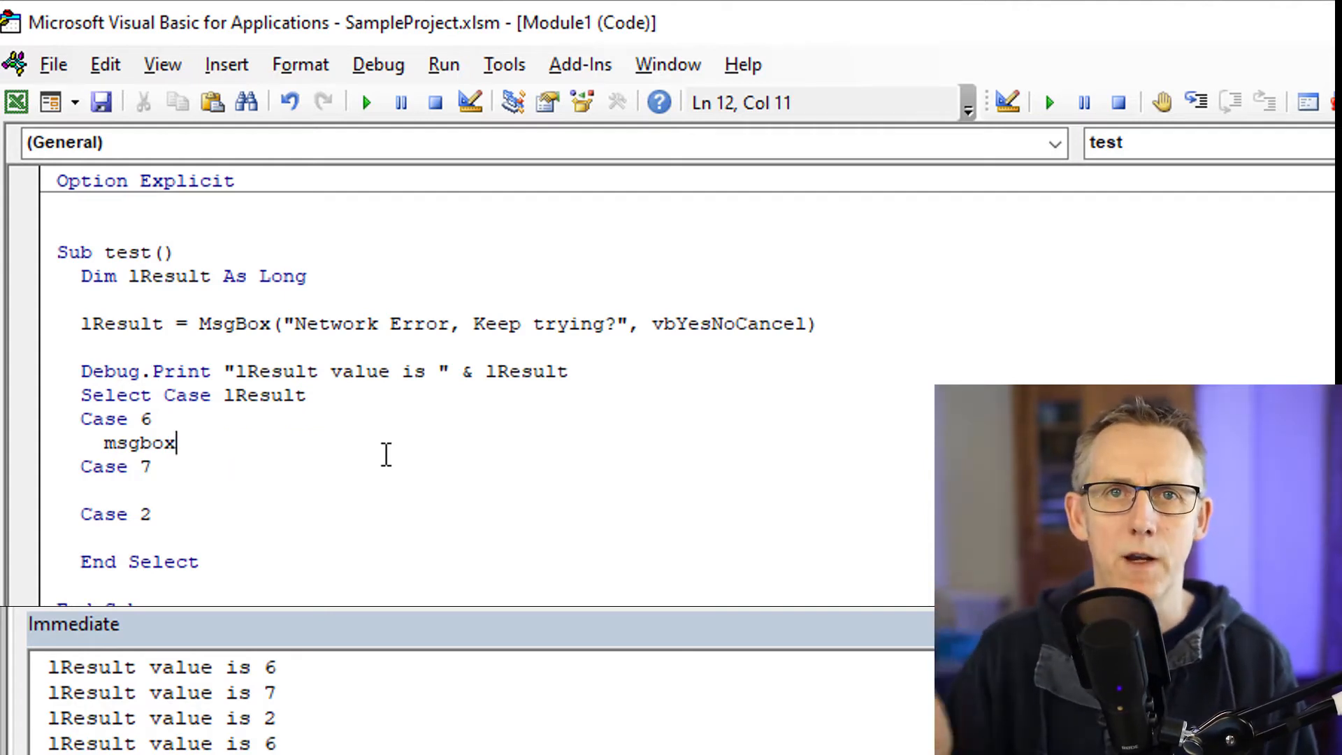
{"action": "type", "text": "\""}
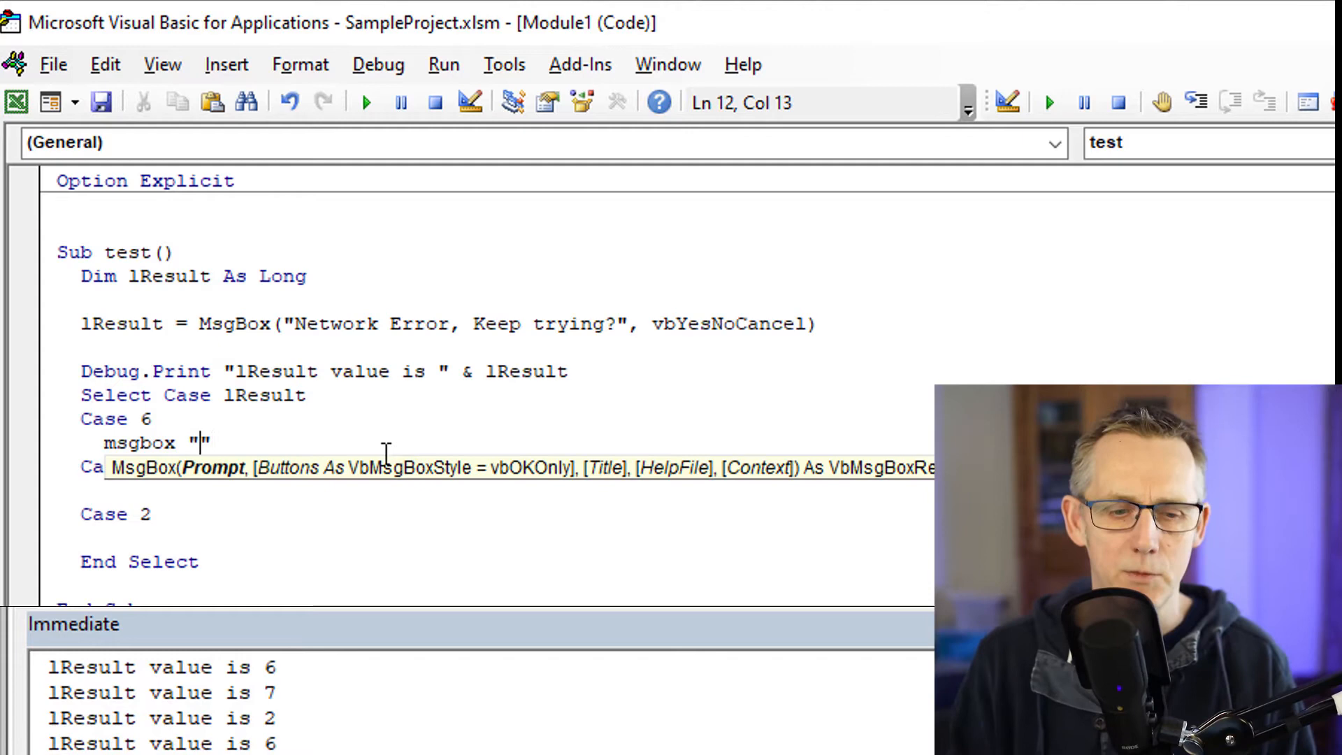
{"action": "type", "text": "We're going to try again"}
{"action": "left_click", "coordinate": [495, 491]}
{"action": "type", "text": "Msgbox"}
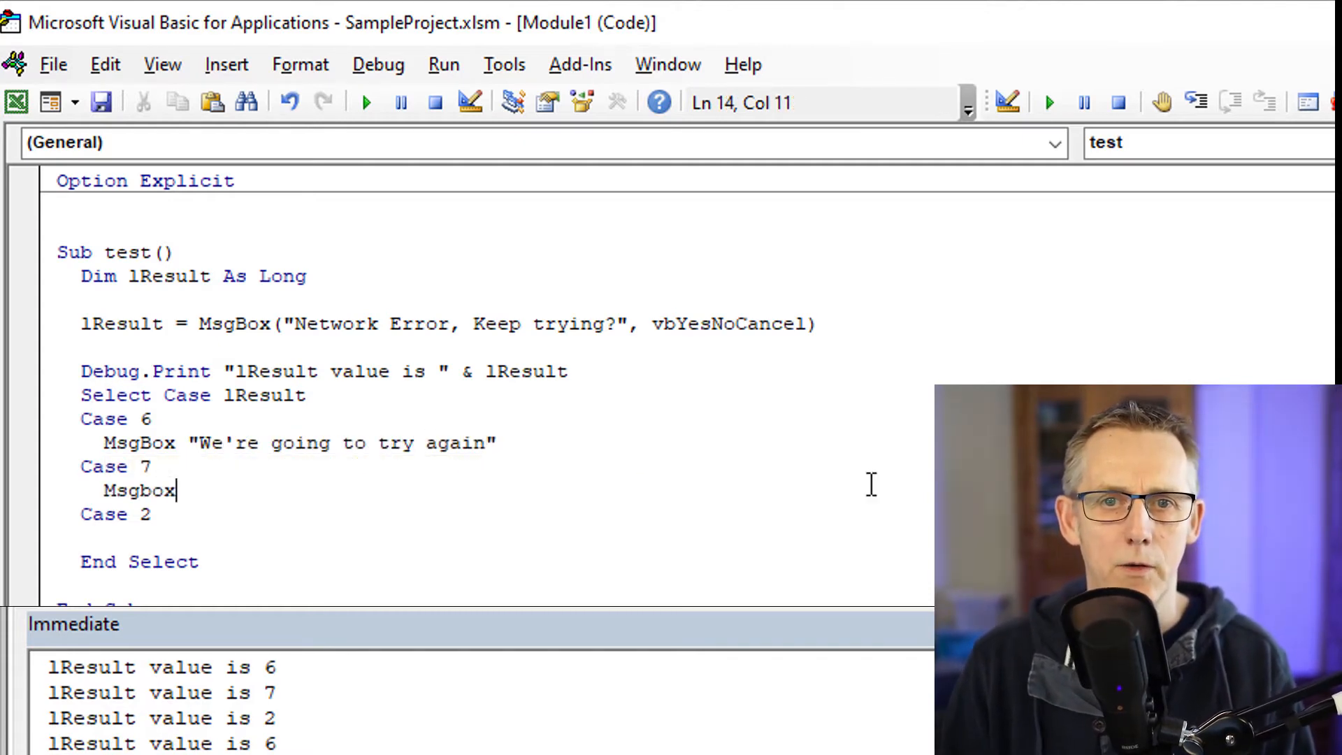
{"action": "type", "text": "\"Pressed no, we'r"}
{"action": "left_click", "coordinate": [495, 538]}
{"action": "type", "text": "MsgBox \"user pr"}
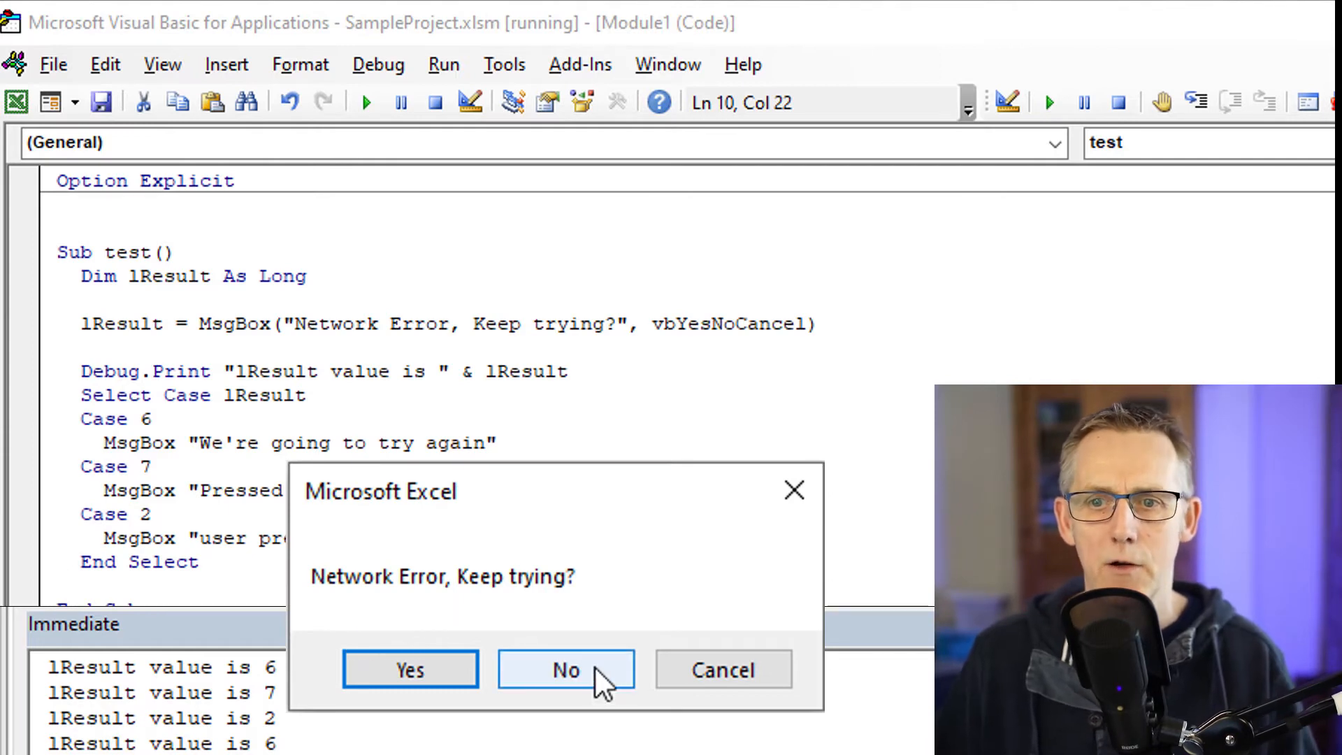
{"action": "left_click", "coordinate": [565, 670]}
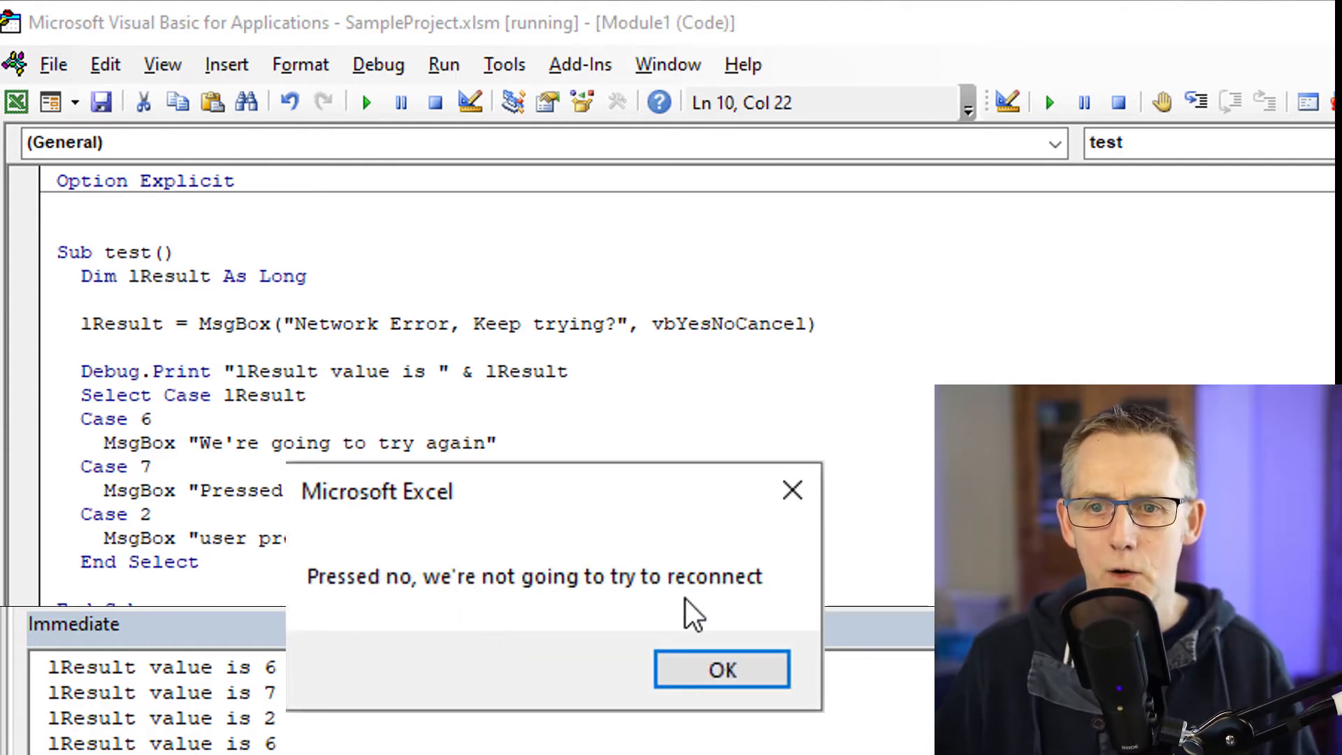
{"action": "left_click", "coordinate": [721, 669]}
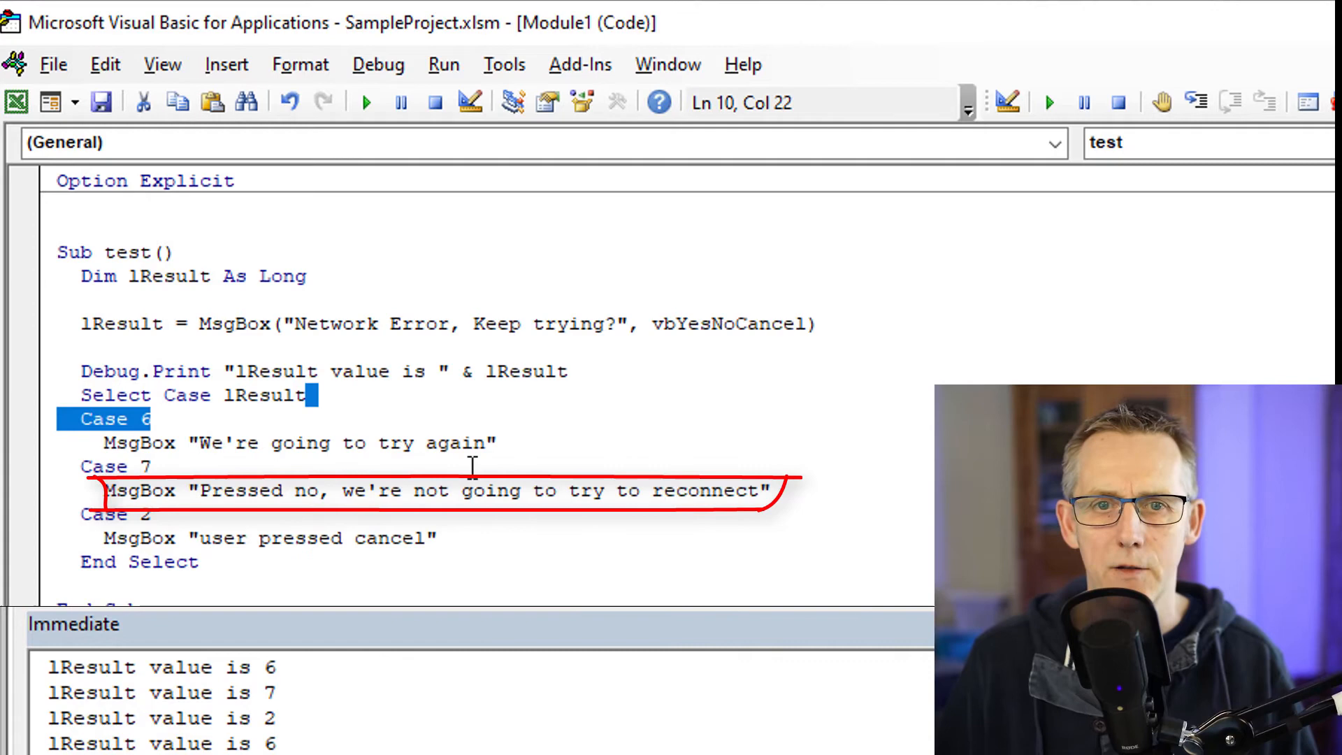
{"action": "left_click", "coordinate": [364, 102]}
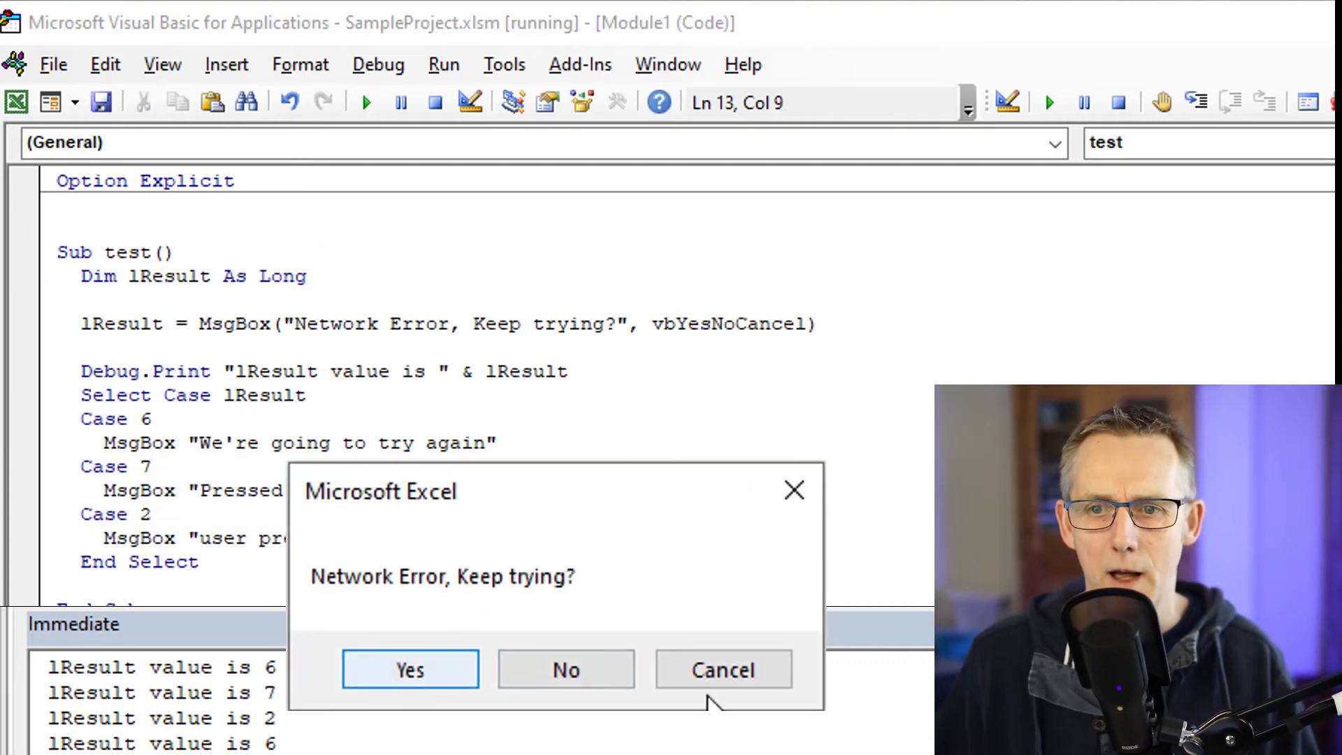
{"action": "left_click", "coordinate": [722, 670]}
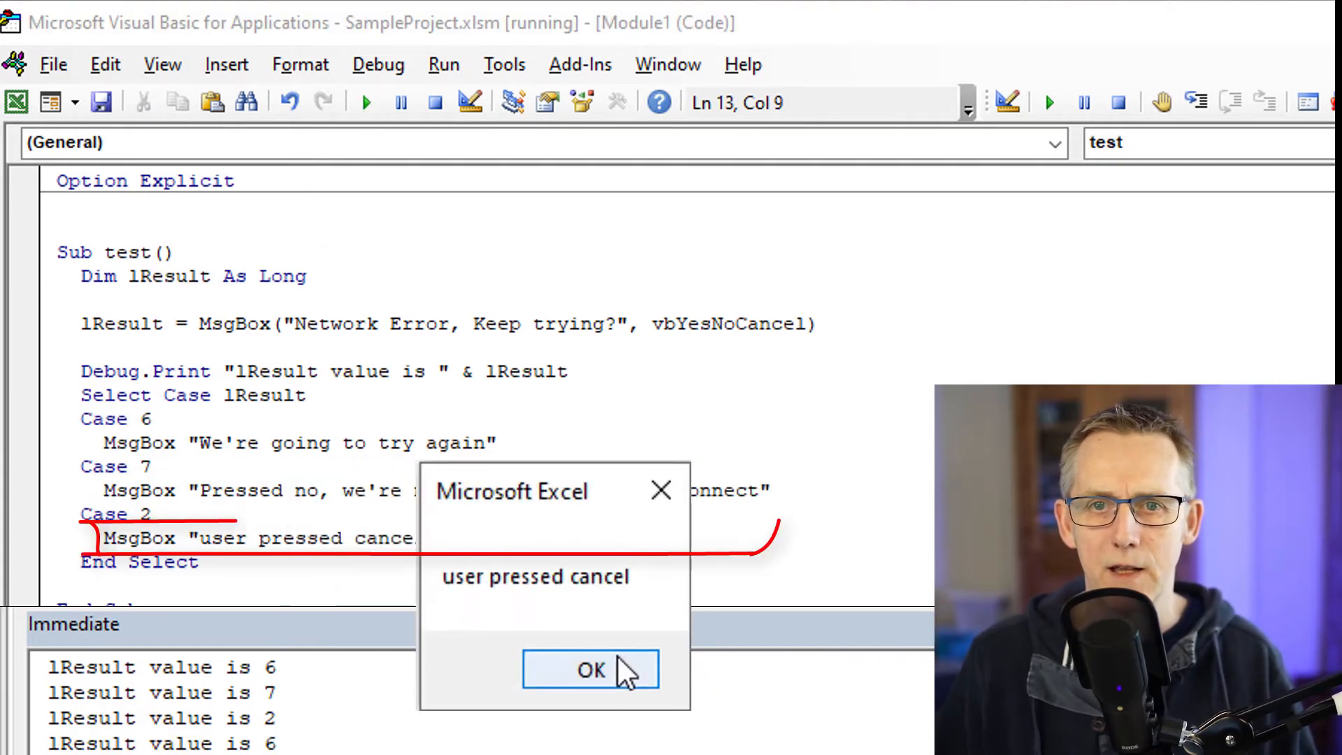
{"action": "left_click", "coordinate": [590, 671]}
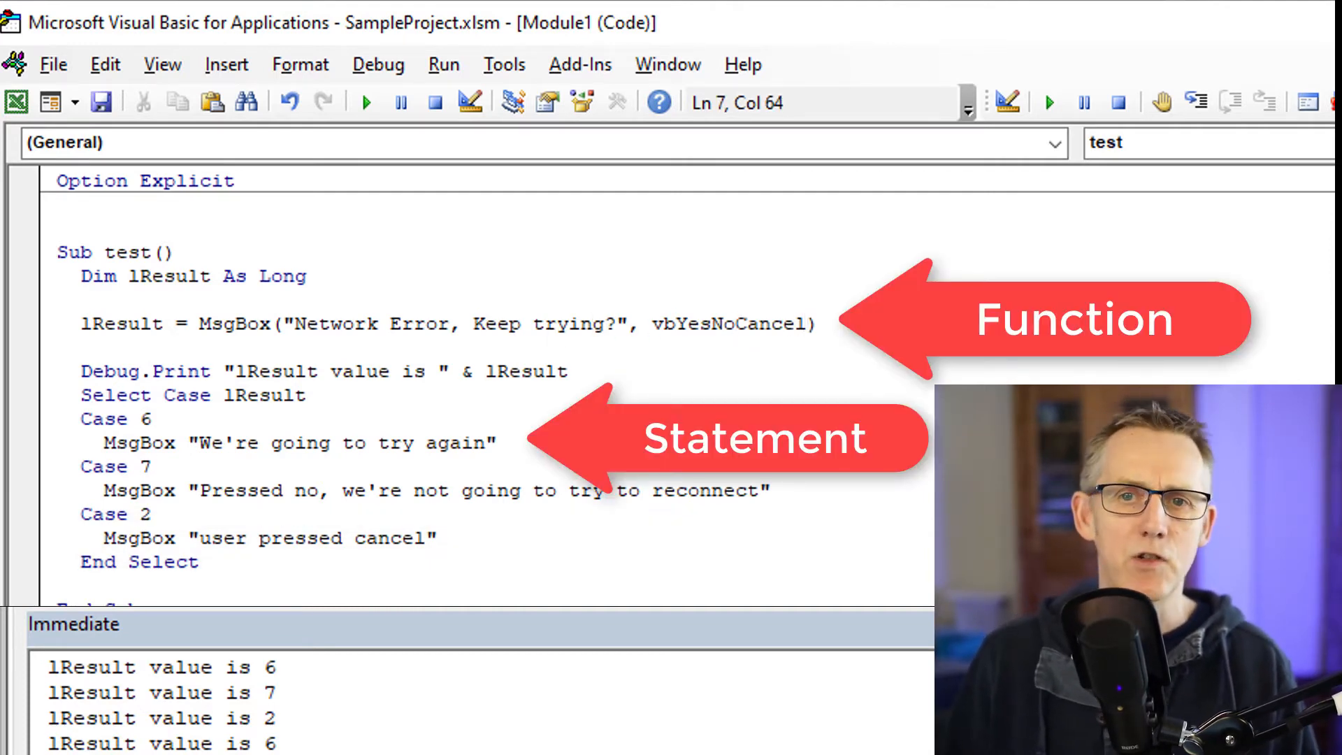
Step: Append + vbQuestion to the MsgBox buttons argument
{"action": "type", "text": "+"}
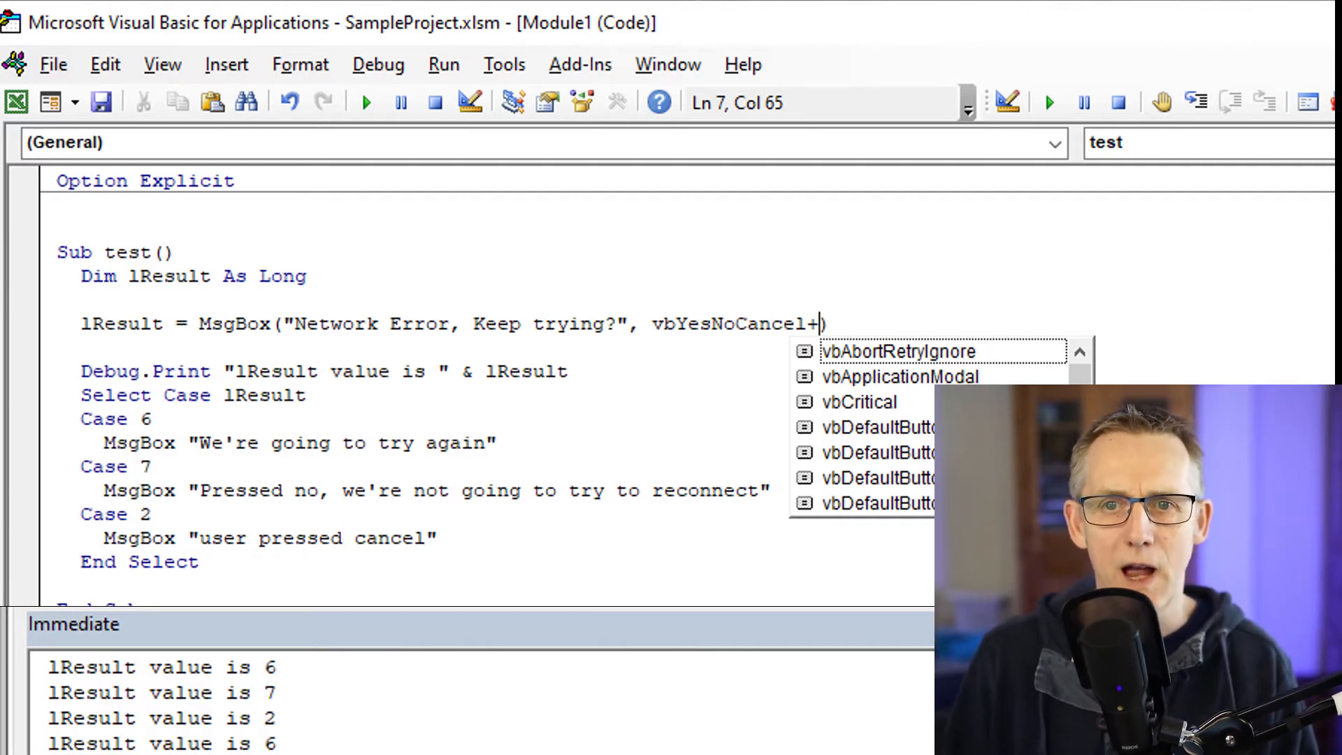
{"action": "type", "text": "v"}
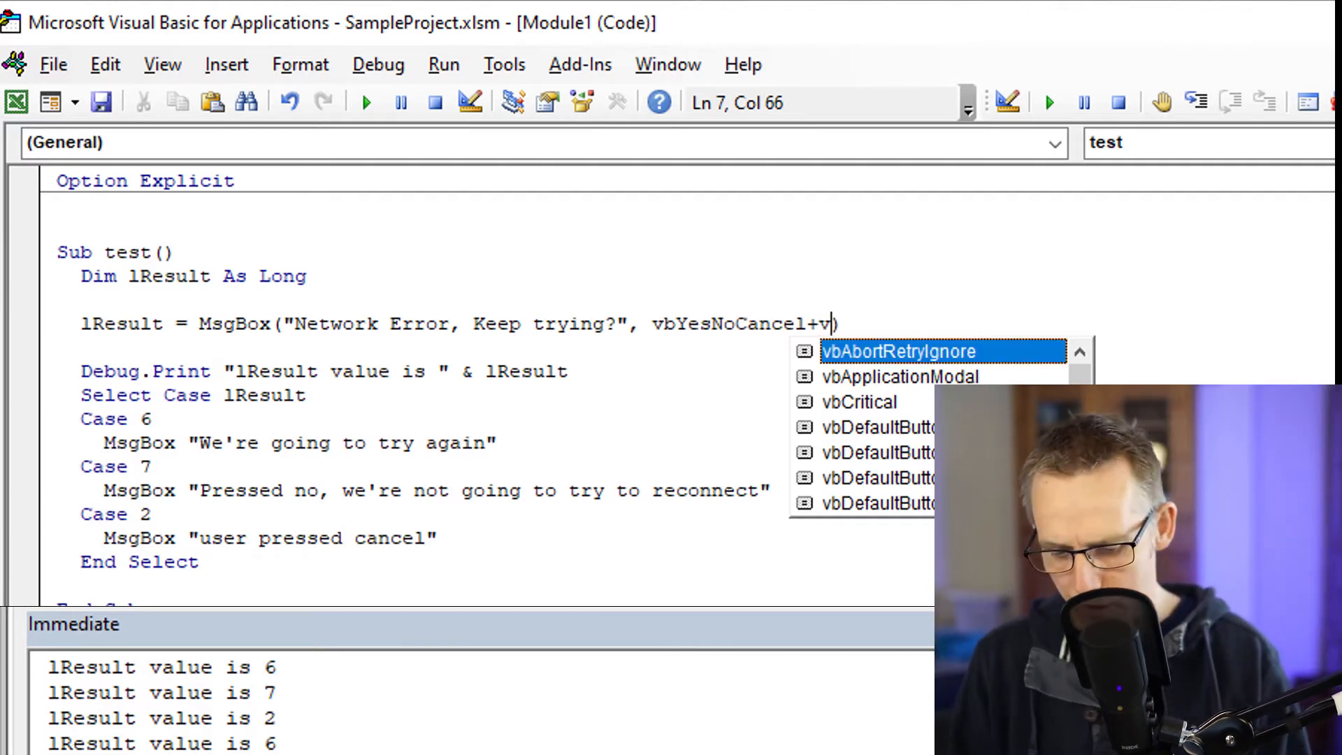
{"action": "type", "text": "bQuestion)"}
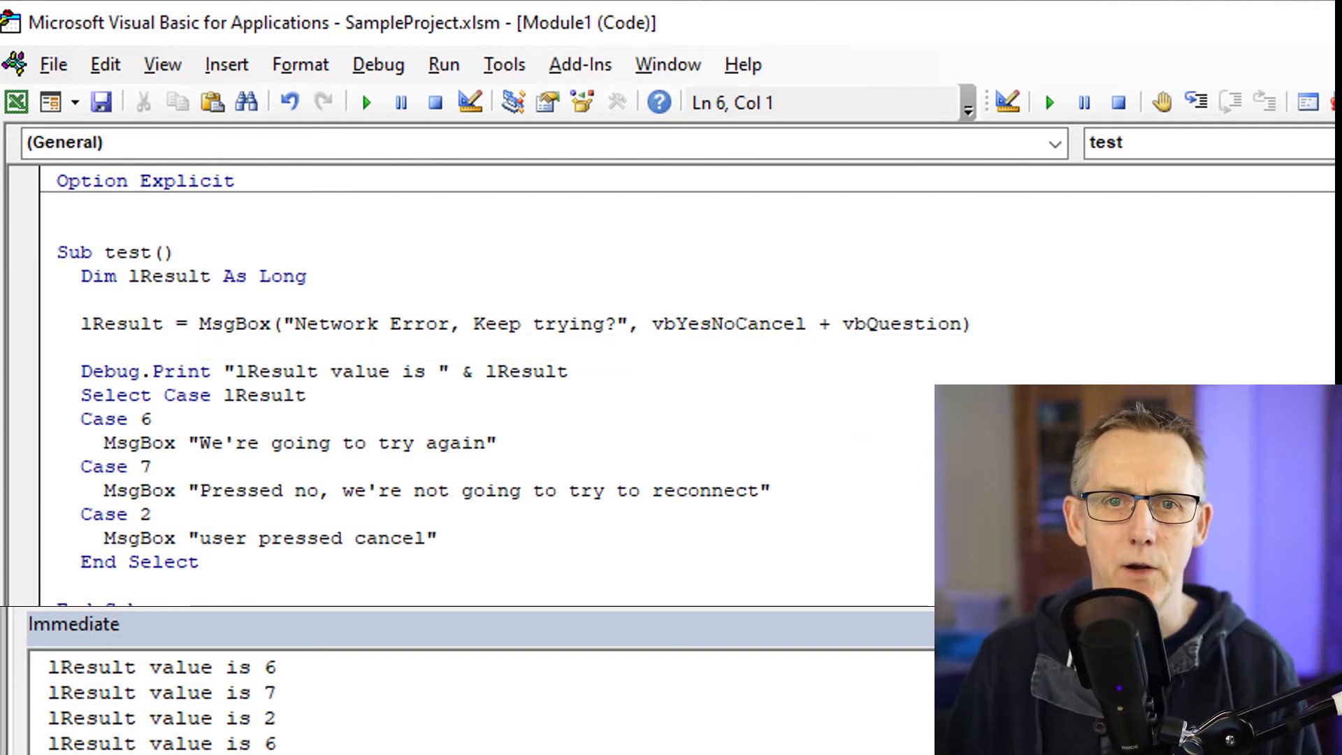
Step: Run the macro, answer Yes, and dismiss the try-again message
{"action": "left_click", "coordinate": [363, 103]}
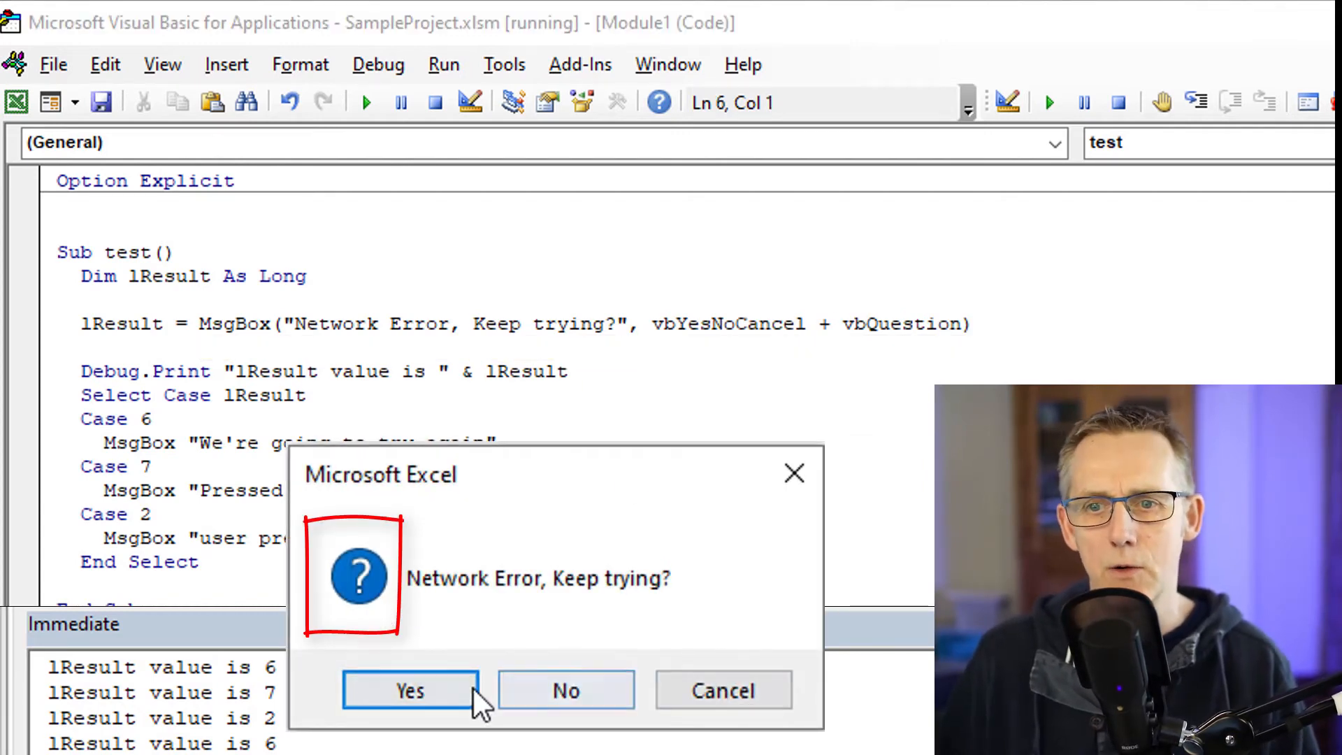
{"action": "left_click", "coordinate": [409, 690]}
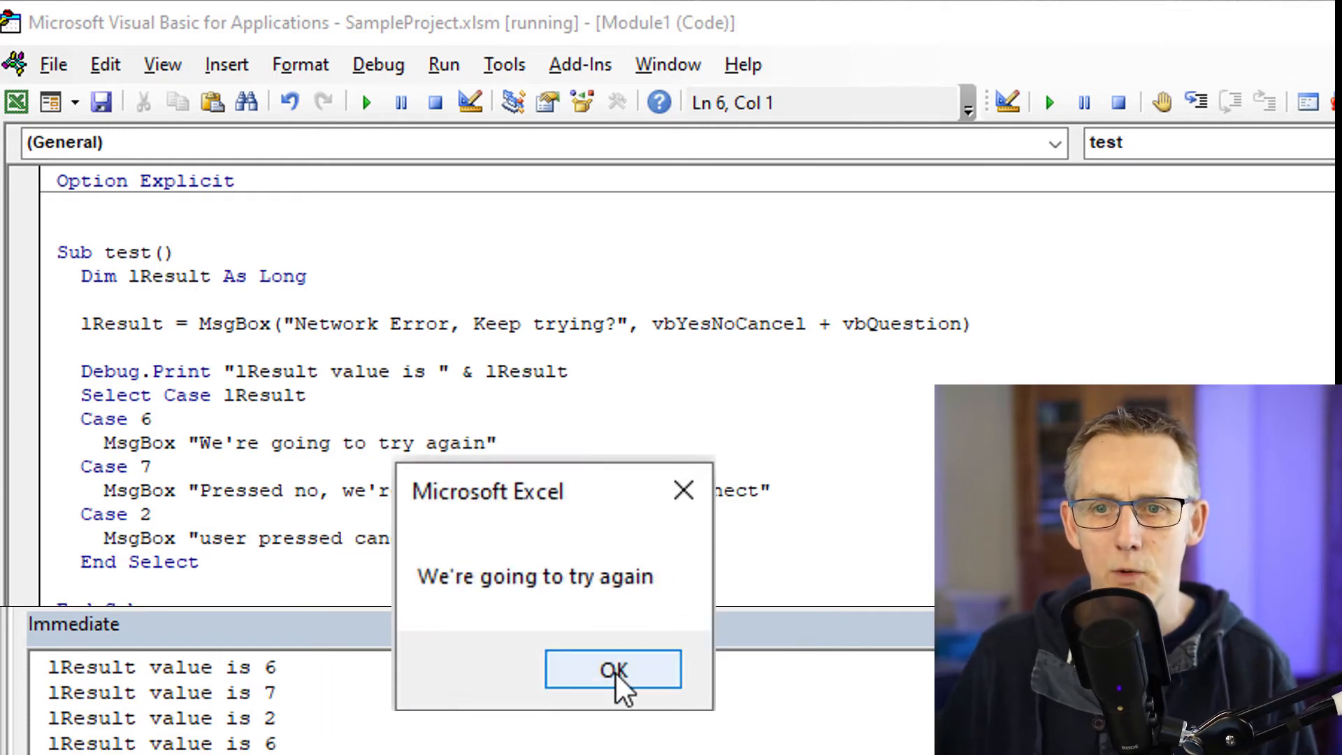
{"action": "left_click", "coordinate": [611, 670]}
{"action": "type", "text": ", "}
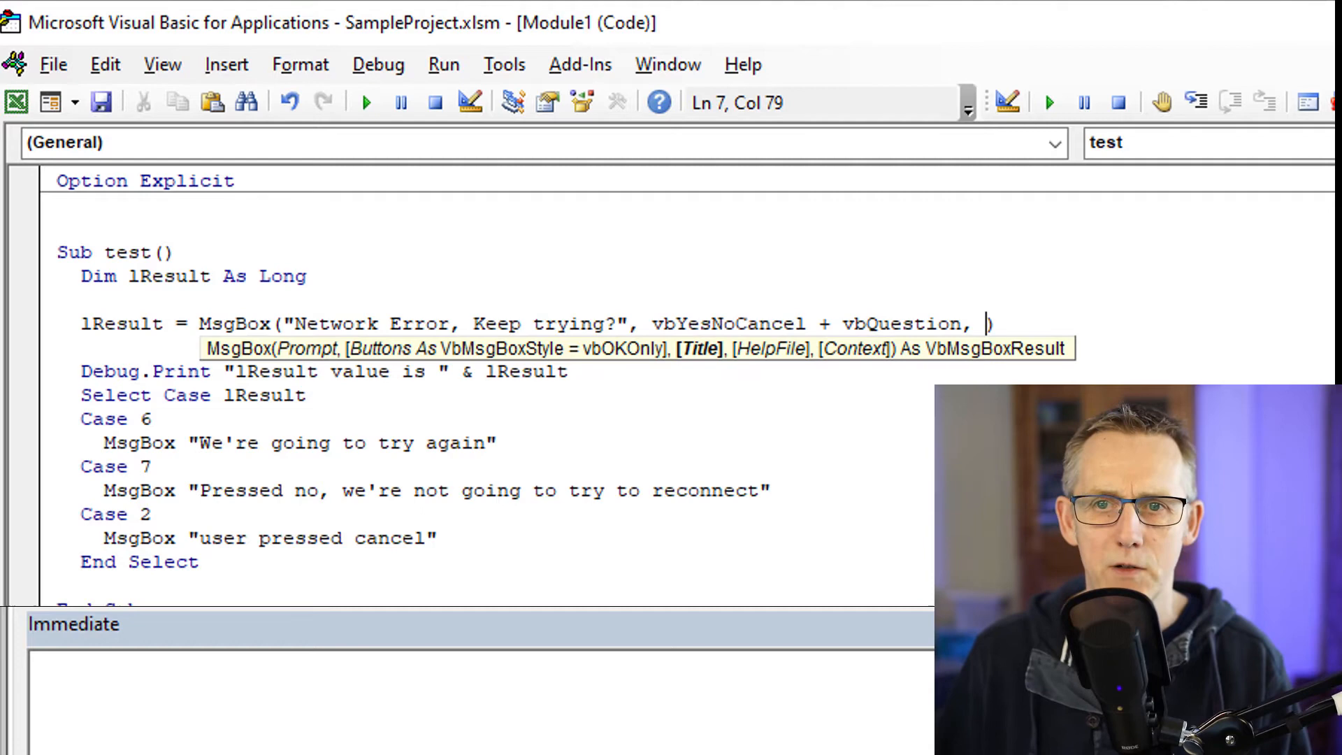
Step: Add 'Businessprogrammer.com' as the MsgBox title argument
{"action": "type", "text": "B\""}
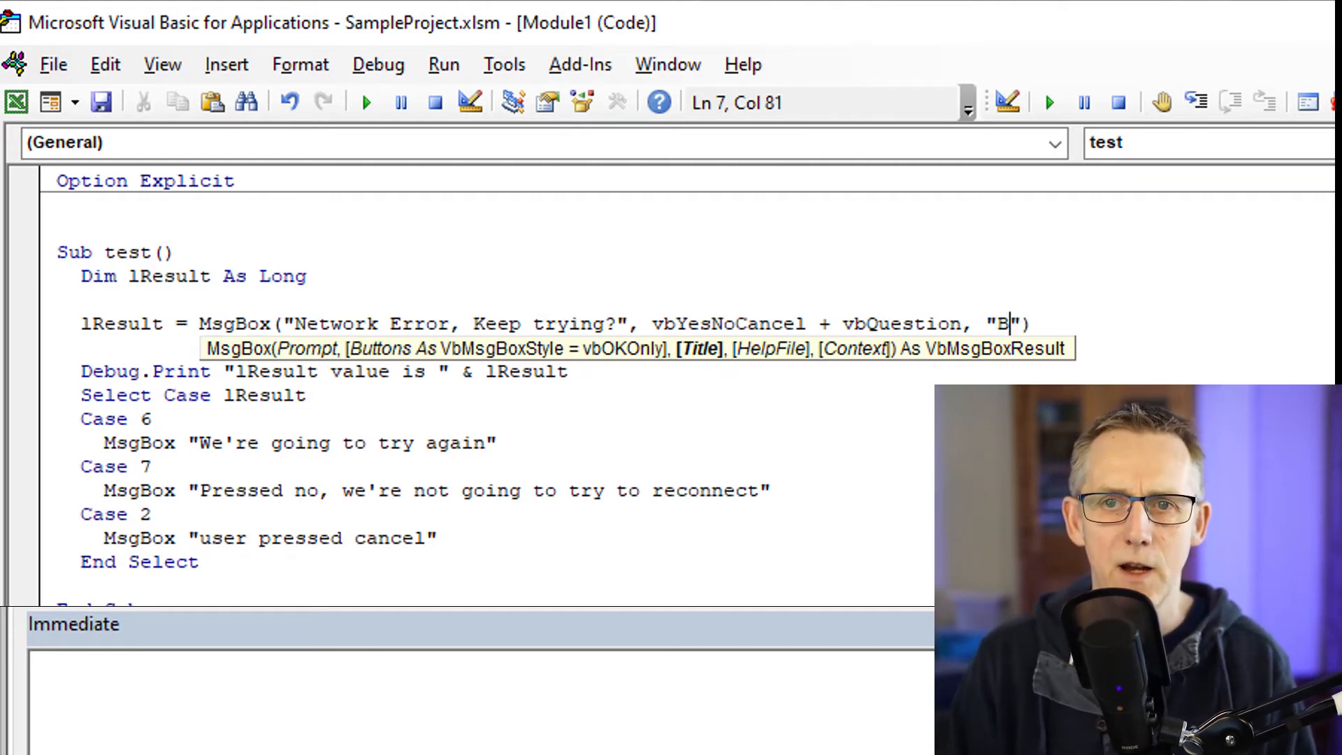
{"action": "type", "text": "usinessprog"}
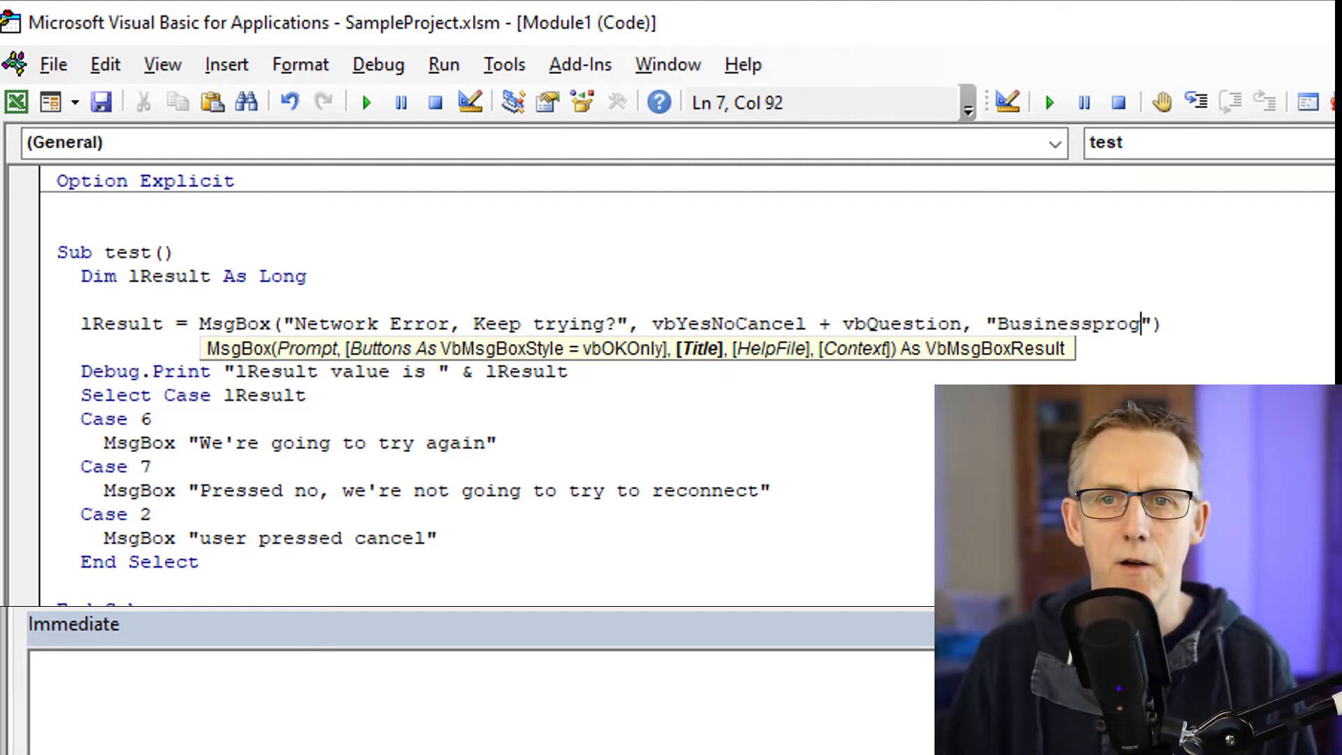
{"action": "type", "text": "rammer.com"}
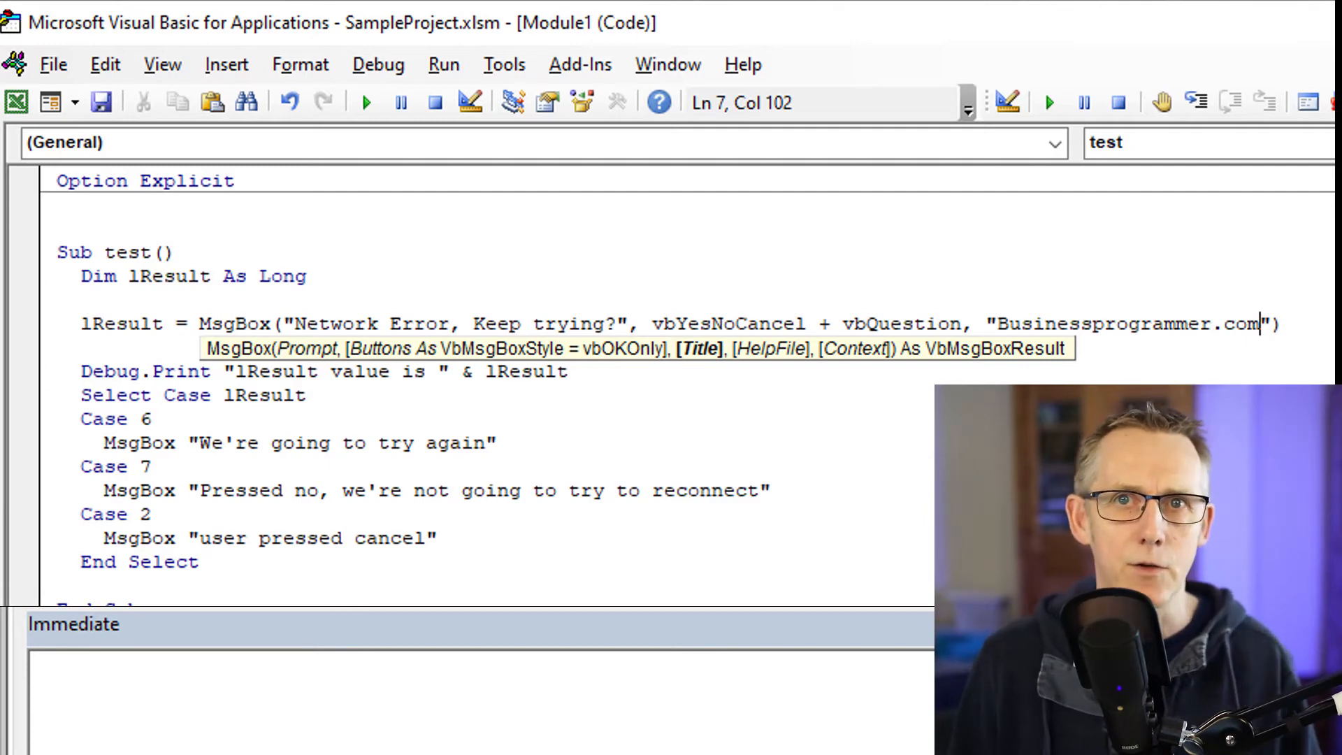
Step: Run the Sub, answer No, and close the 'Pressed no' message
{"action": "left_click", "coordinate": [366, 102]}
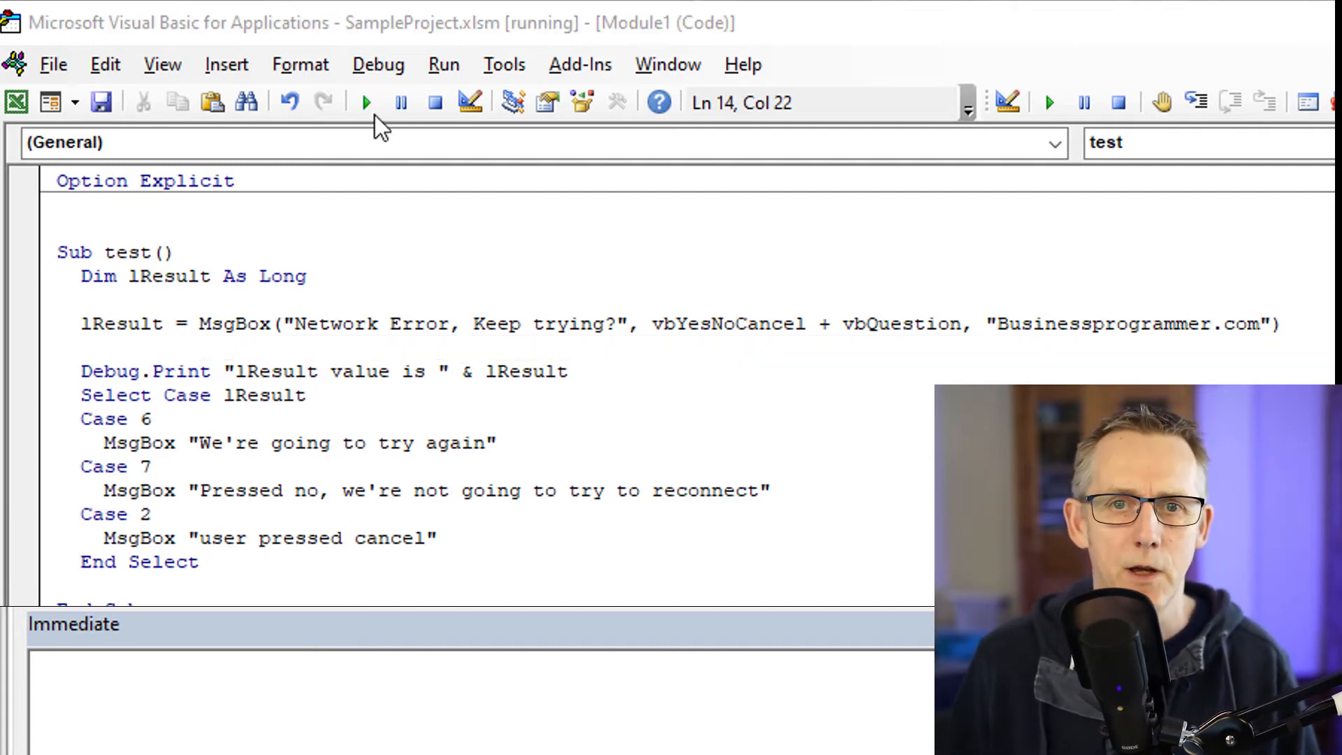
{"action": "left_click", "coordinate": [365, 102]}
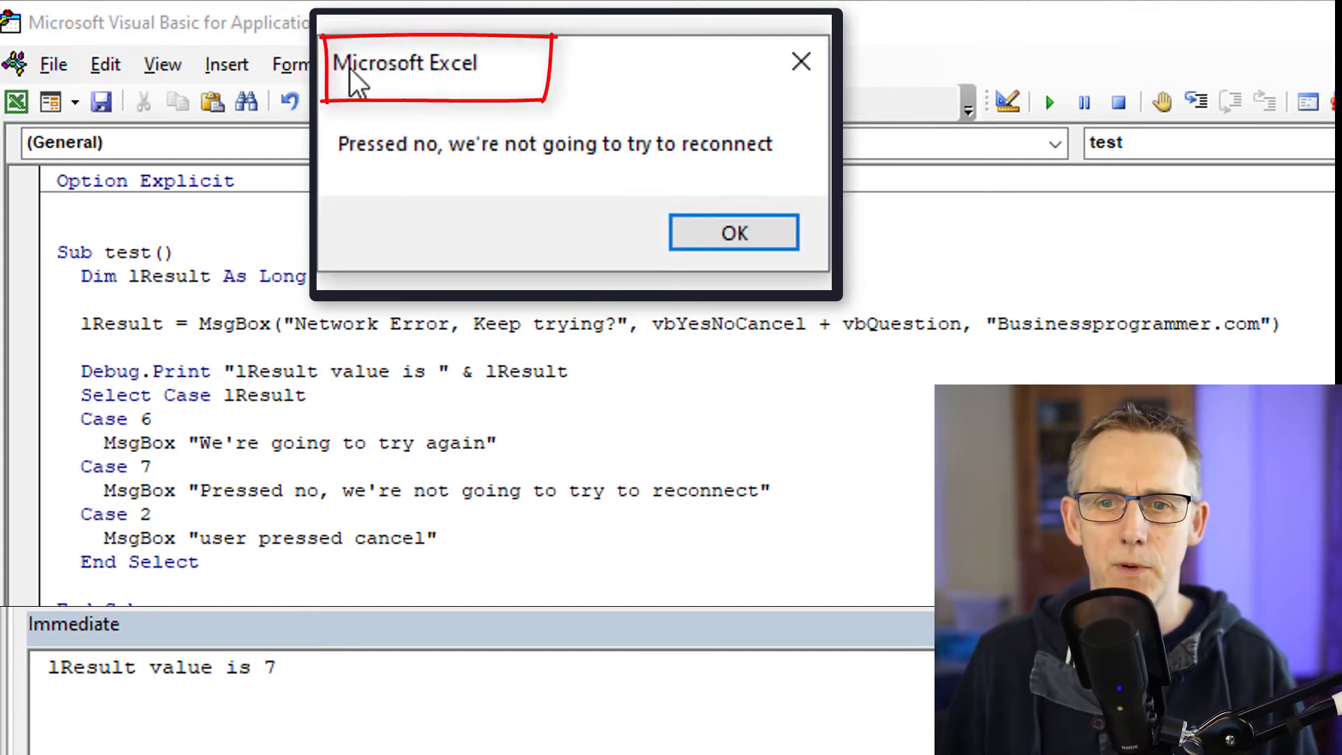
{"action": "mouse_move", "coordinate": [534, 95]}
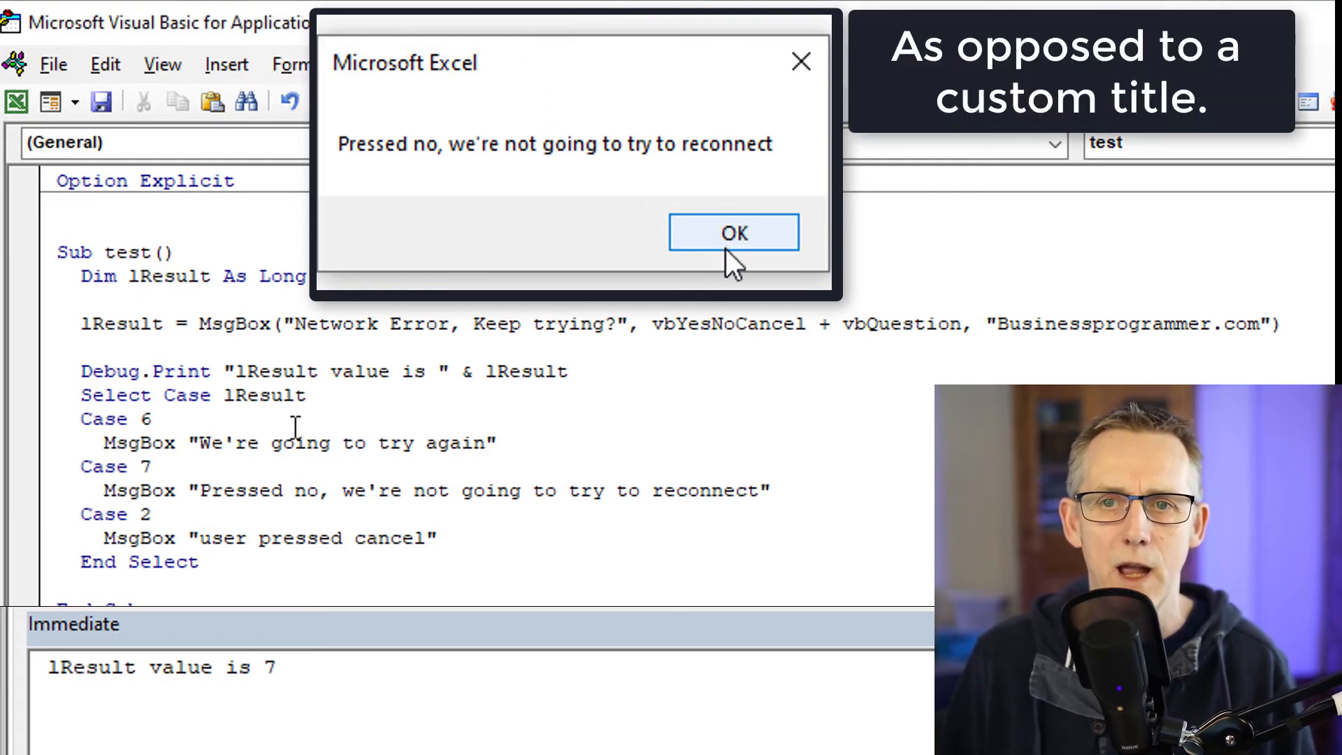
{"action": "left_click", "coordinate": [733, 233]}
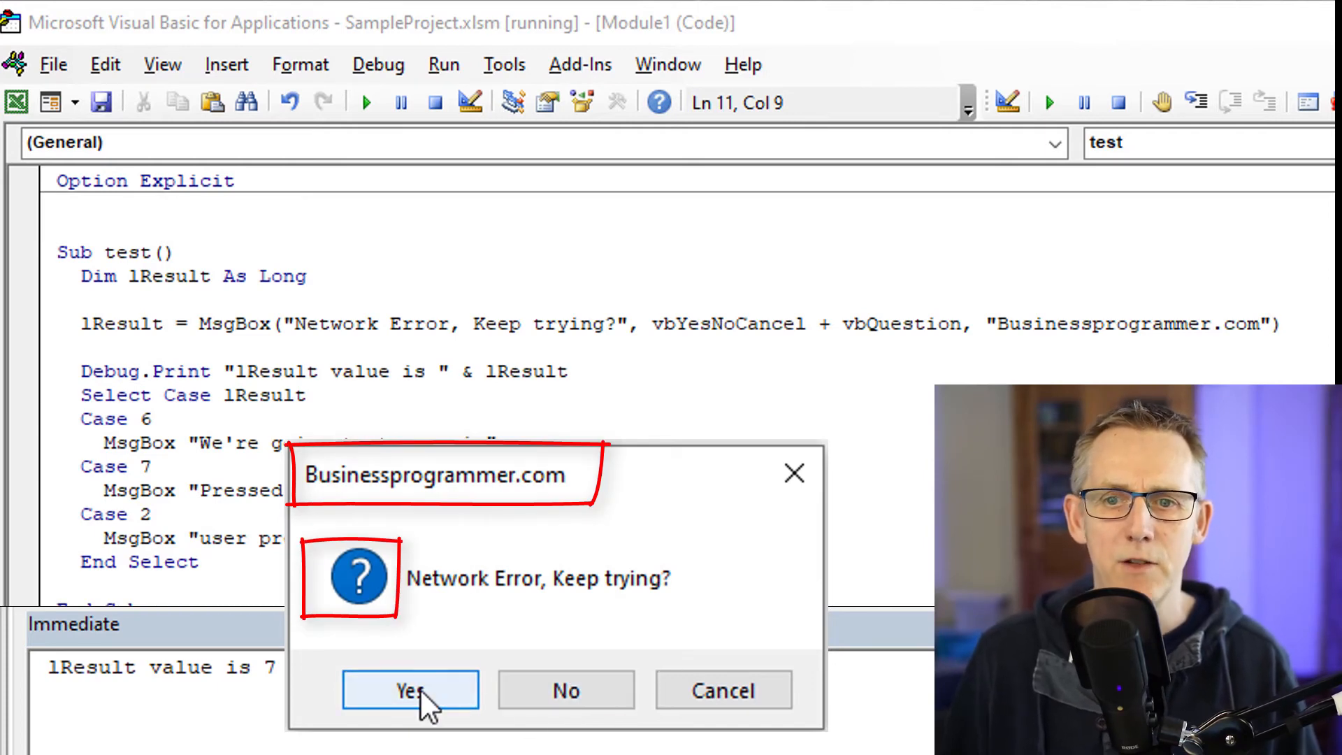
Step: Answer Yes, replace vbQuestion with vbExclamation, and rerun the Sub
{"action": "left_click", "coordinate": [409, 690]}
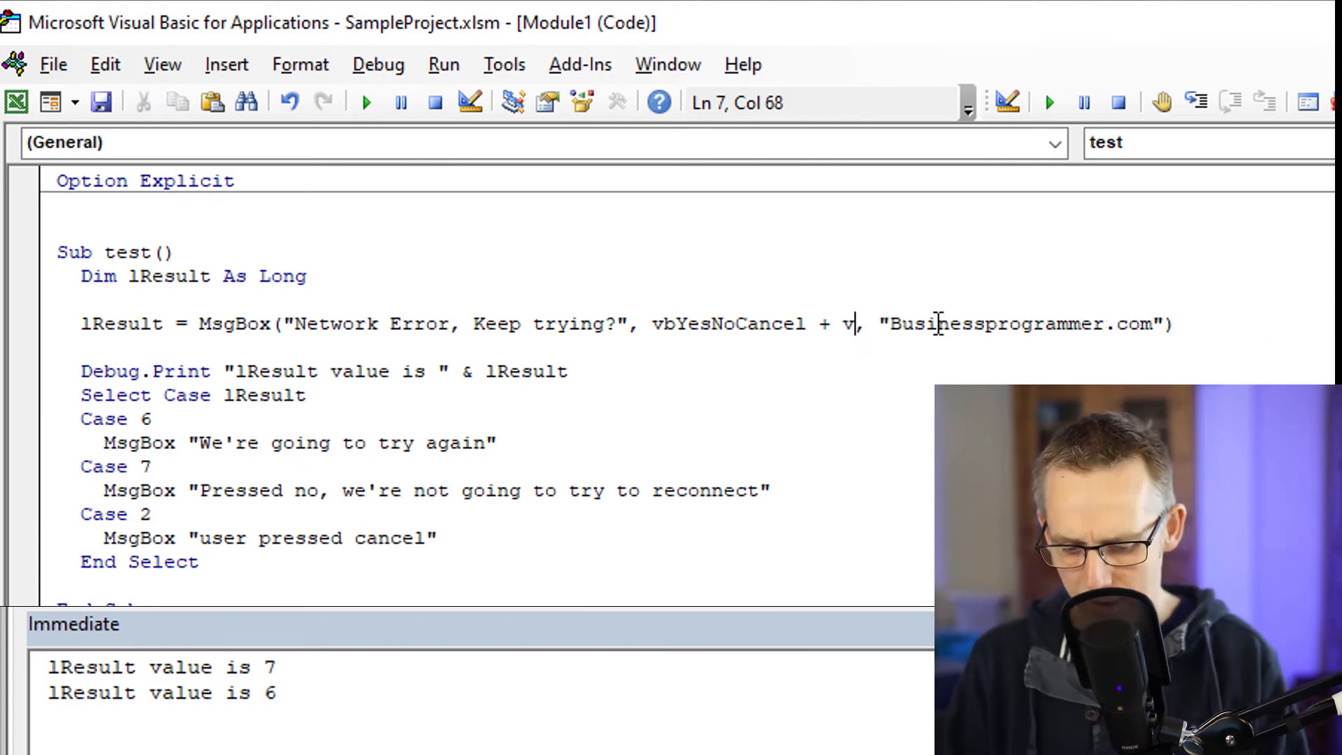
{"action": "key", "text": "BackSpace"}
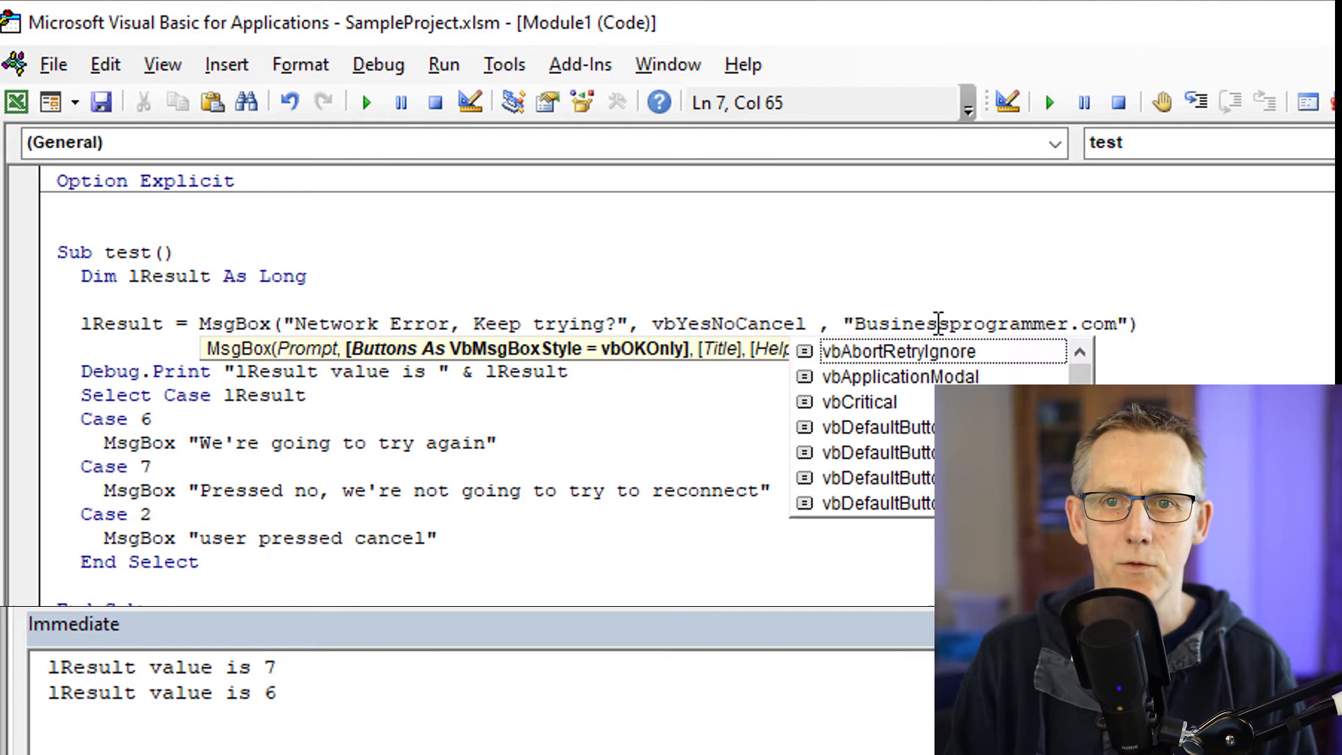
{"action": "type", "text": "vb"}
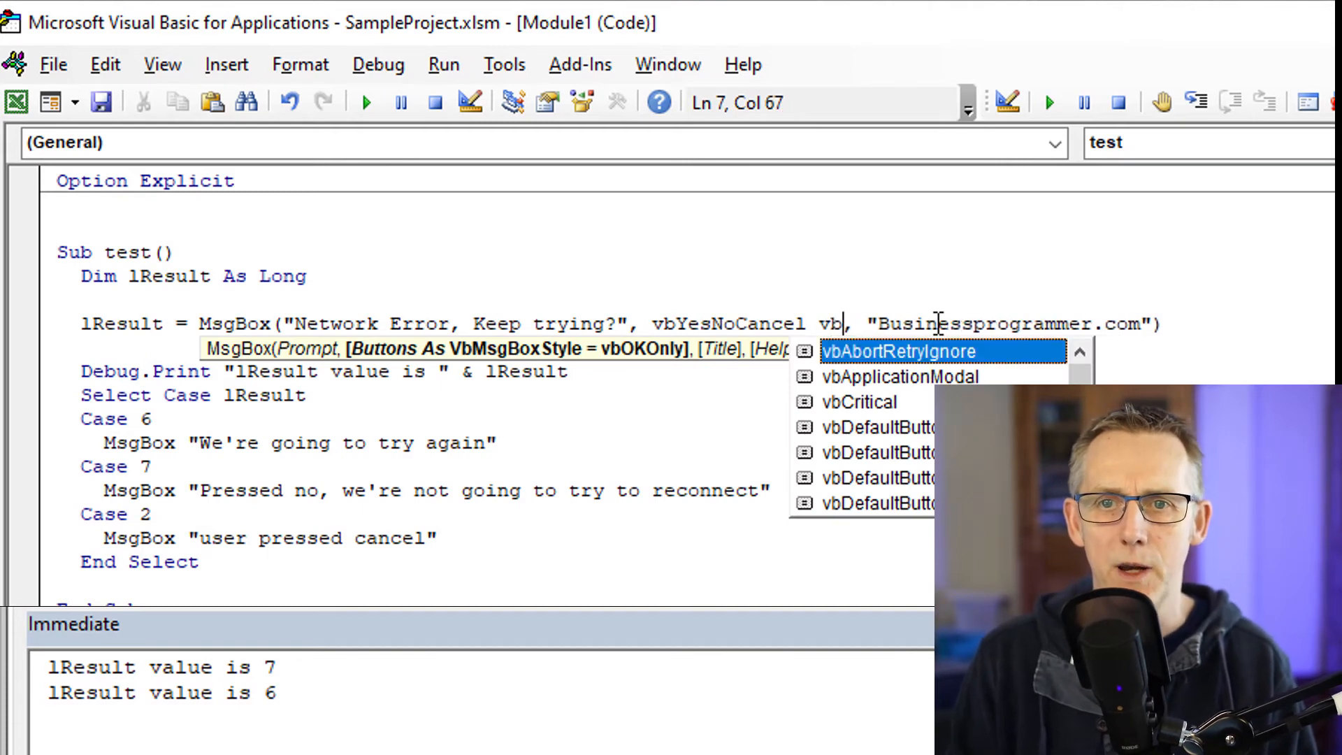
{"action": "left_click", "coordinate": [366, 102]}
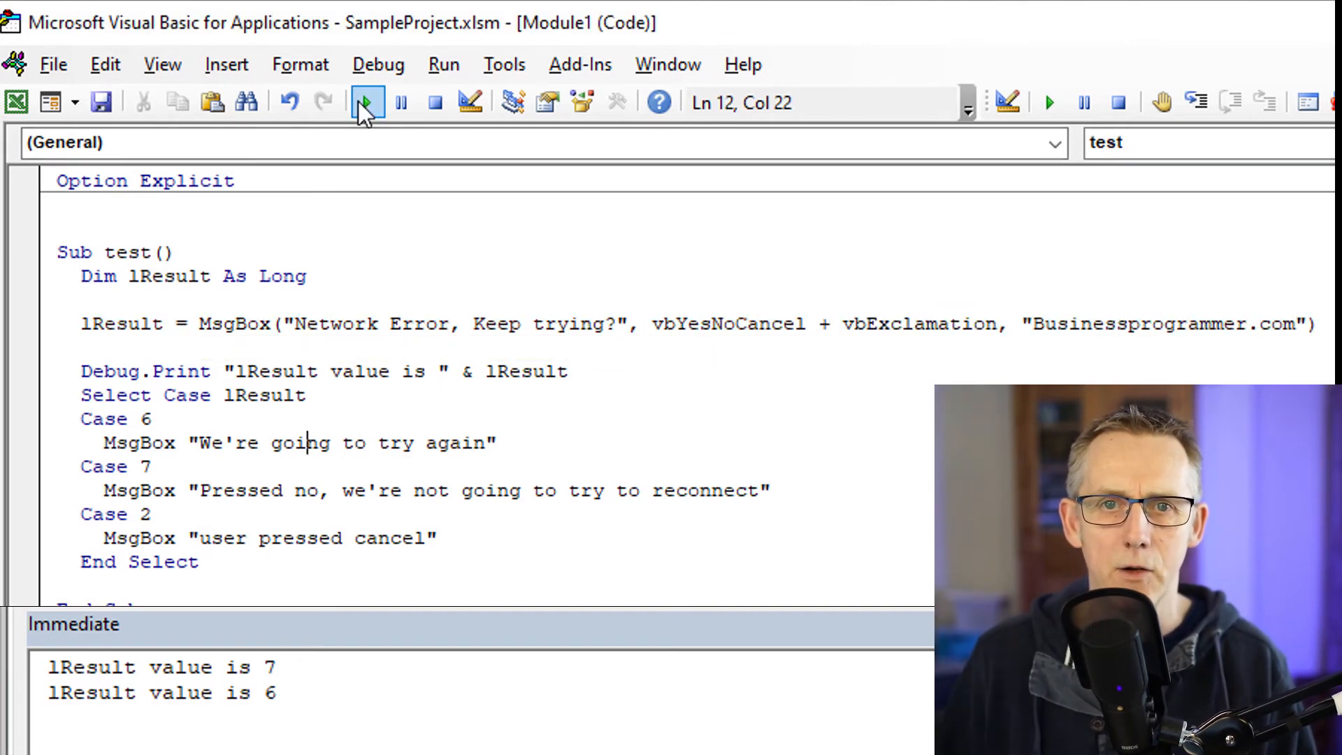
{"action": "left_click", "coordinate": [365, 102]}
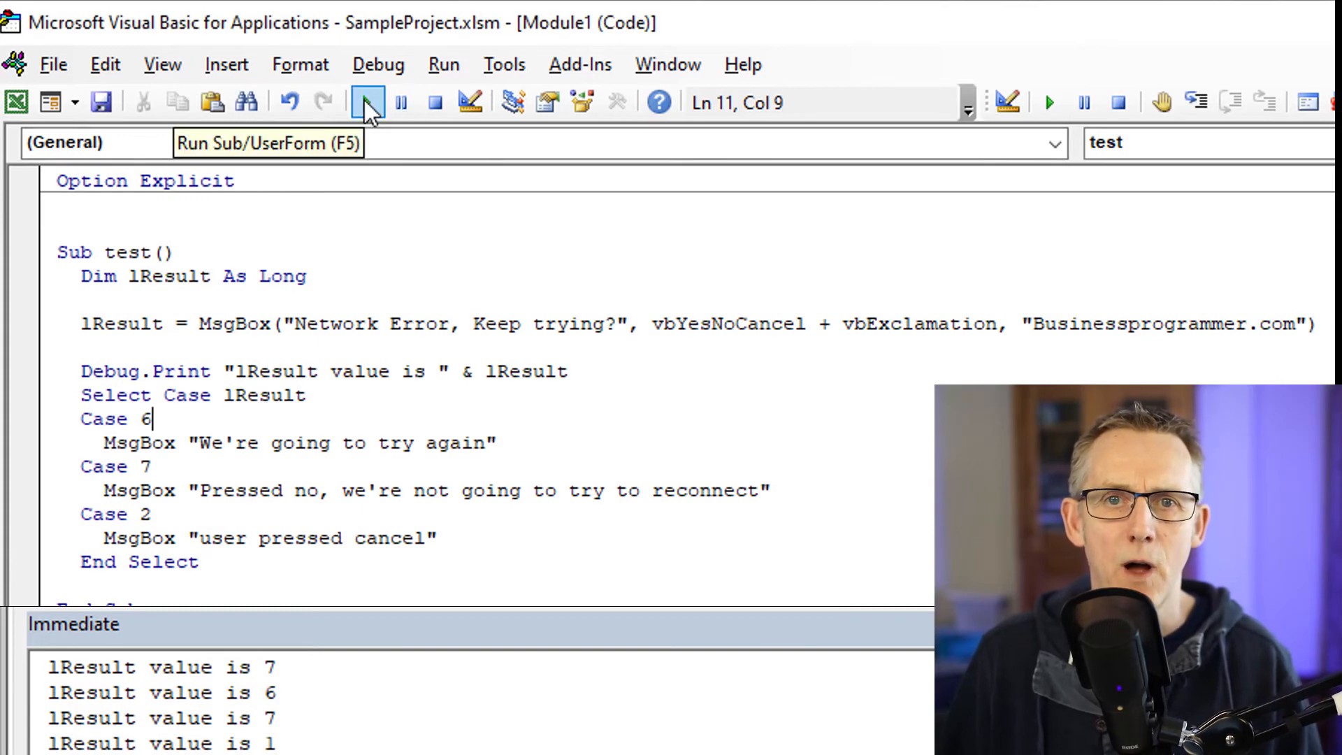
Step: Run the Sub, answer Yes on the exclamation prompt, and close the try-again message
{"action": "left_click", "coordinate": [367, 103]}
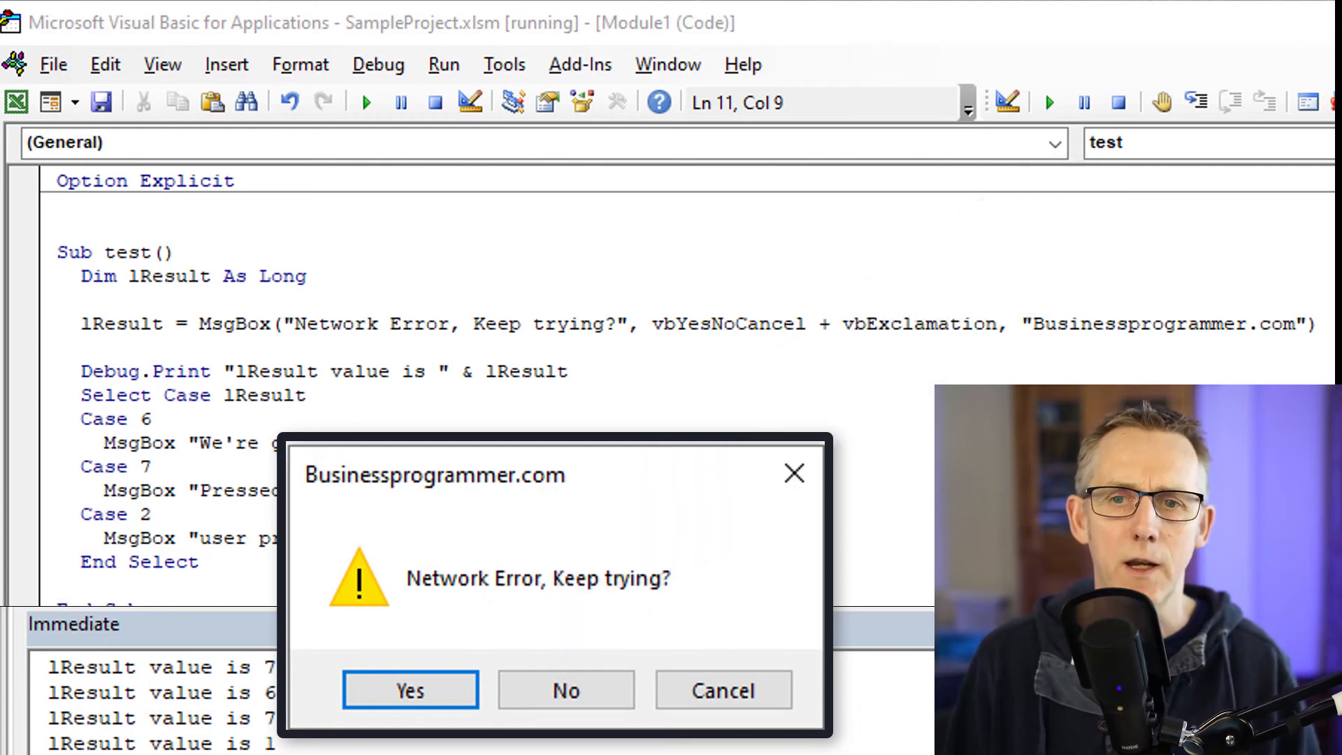
{"action": "left_click", "coordinate": [409, 691]}
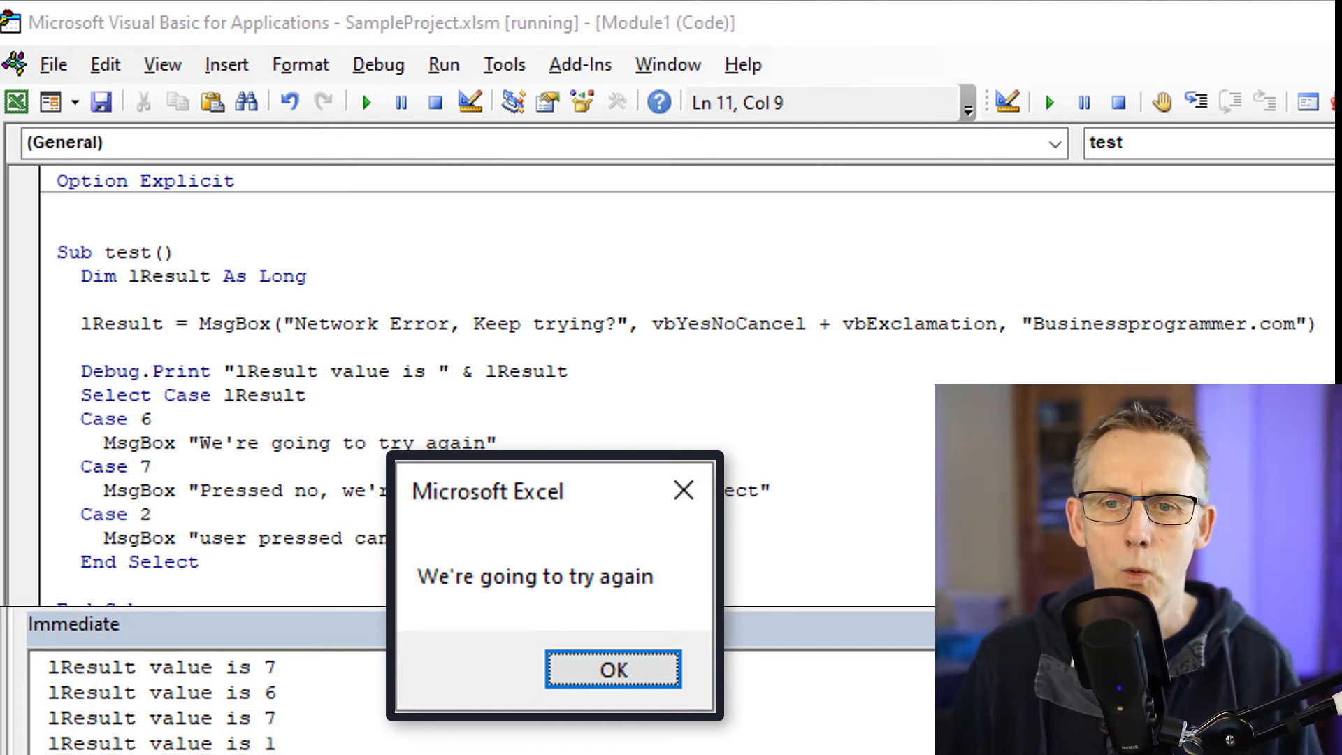
{"action": "left_click", "coordinate": [612, 670]}
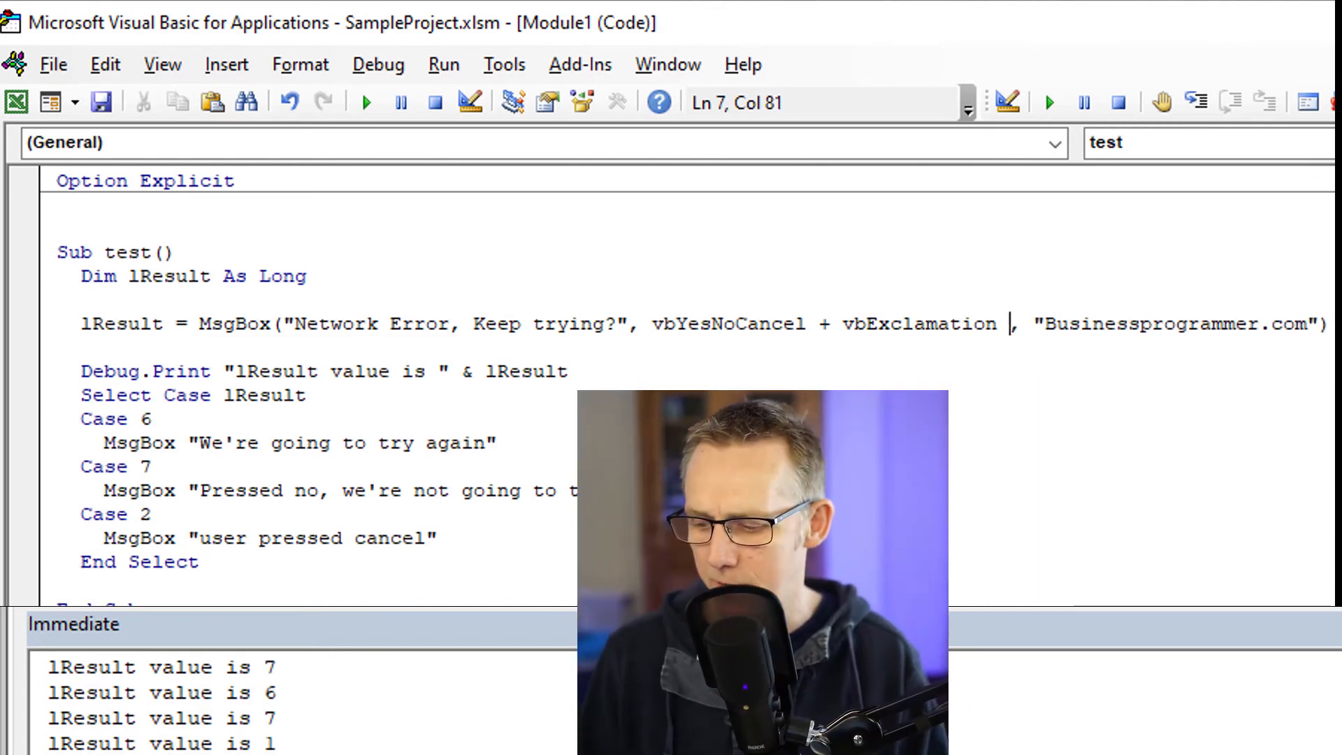
Step: Add + vbDefaultButton3 after vbExclamation so Cancel is the default button
{"action": "type", "text": "+"}
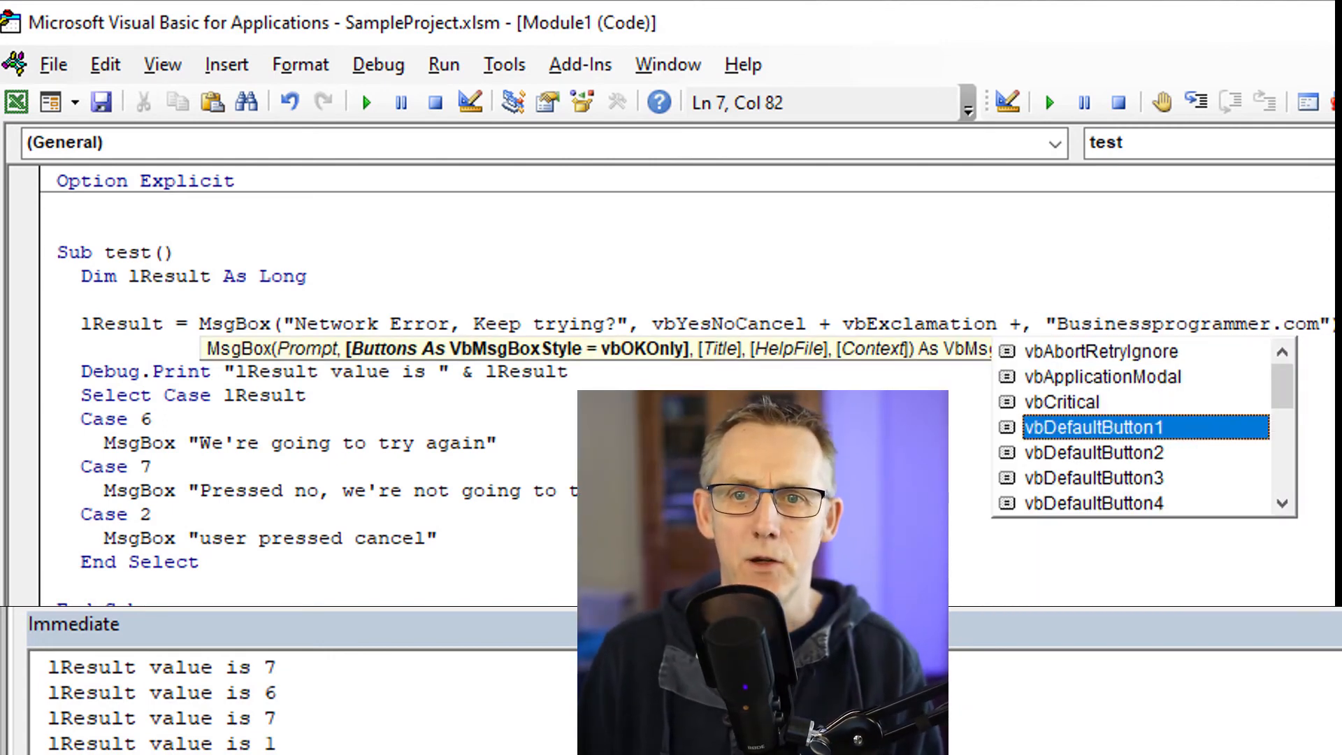
{"action": "key", "text": "Down"}
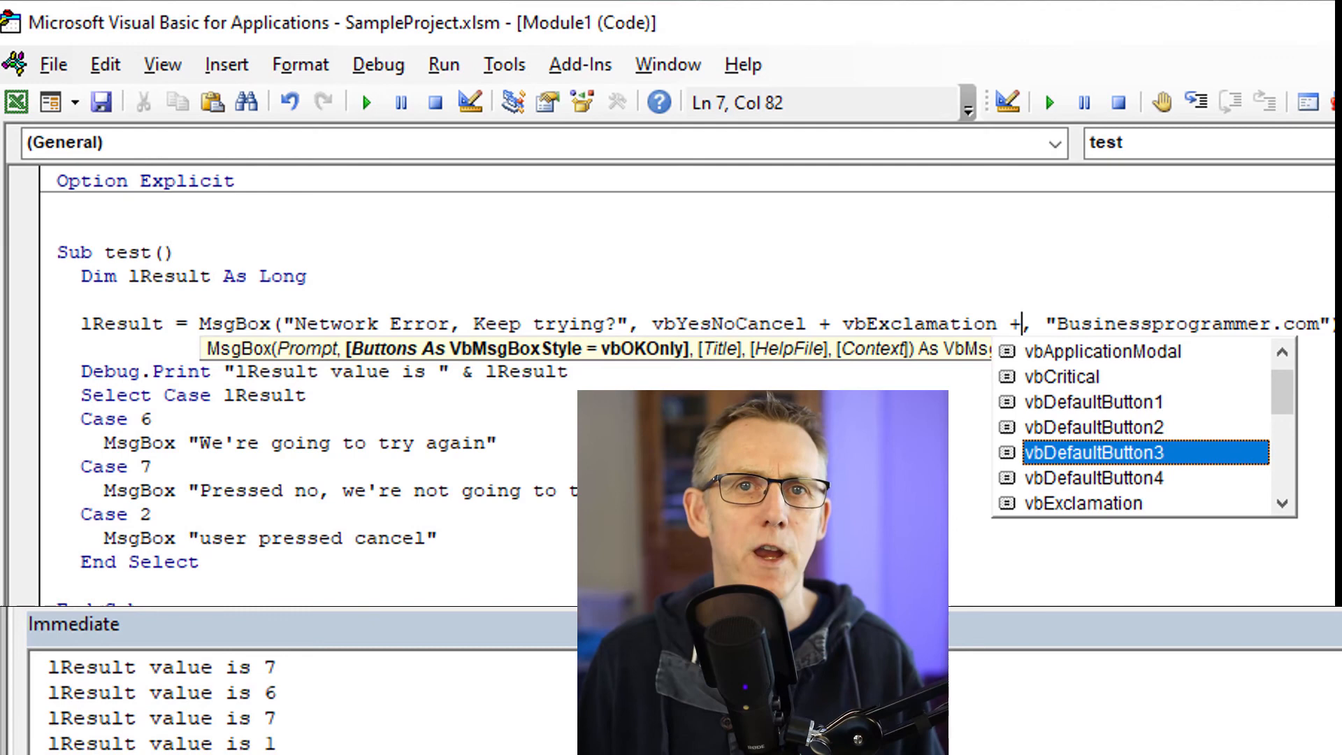
{"action": "key", "text": "Tab"}
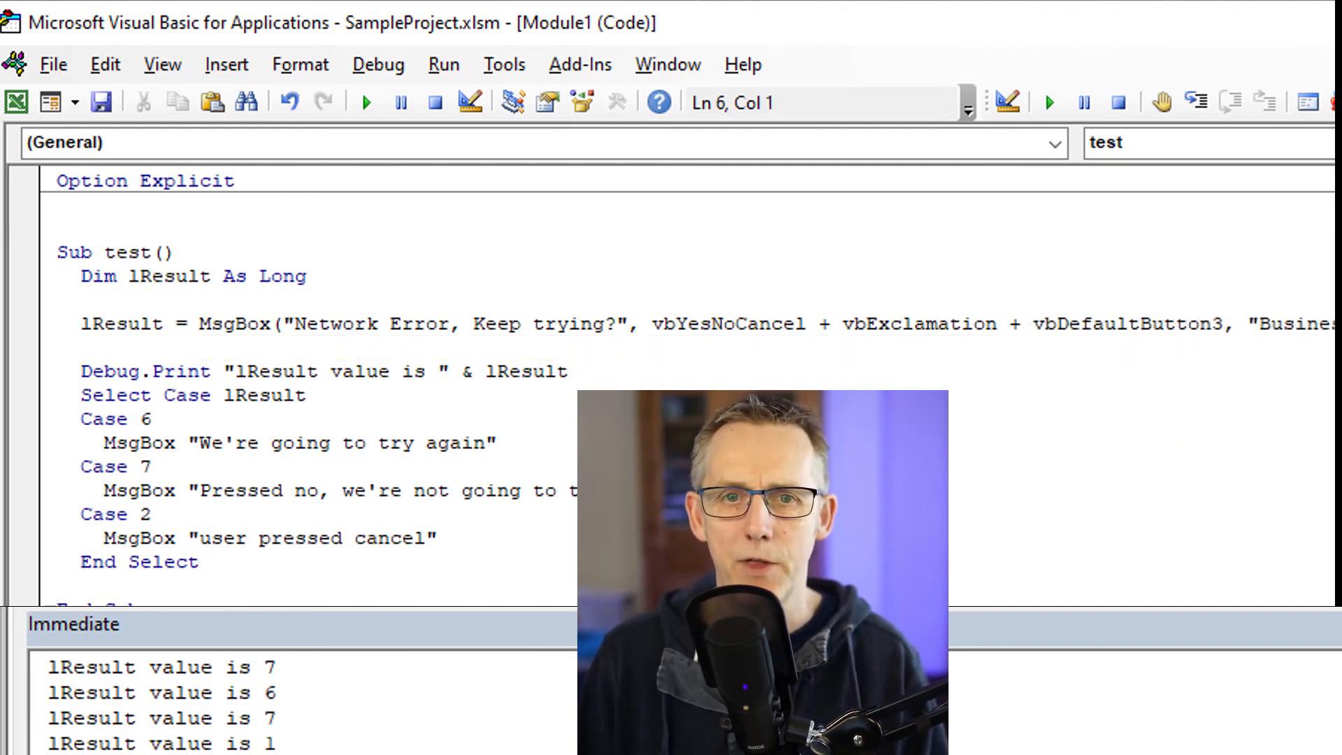
Step: Run the Sub, choose Cancel, and dismiss the 'user pressed cancel' message
{"action": "left_click", "coordinate": [365, 102]}
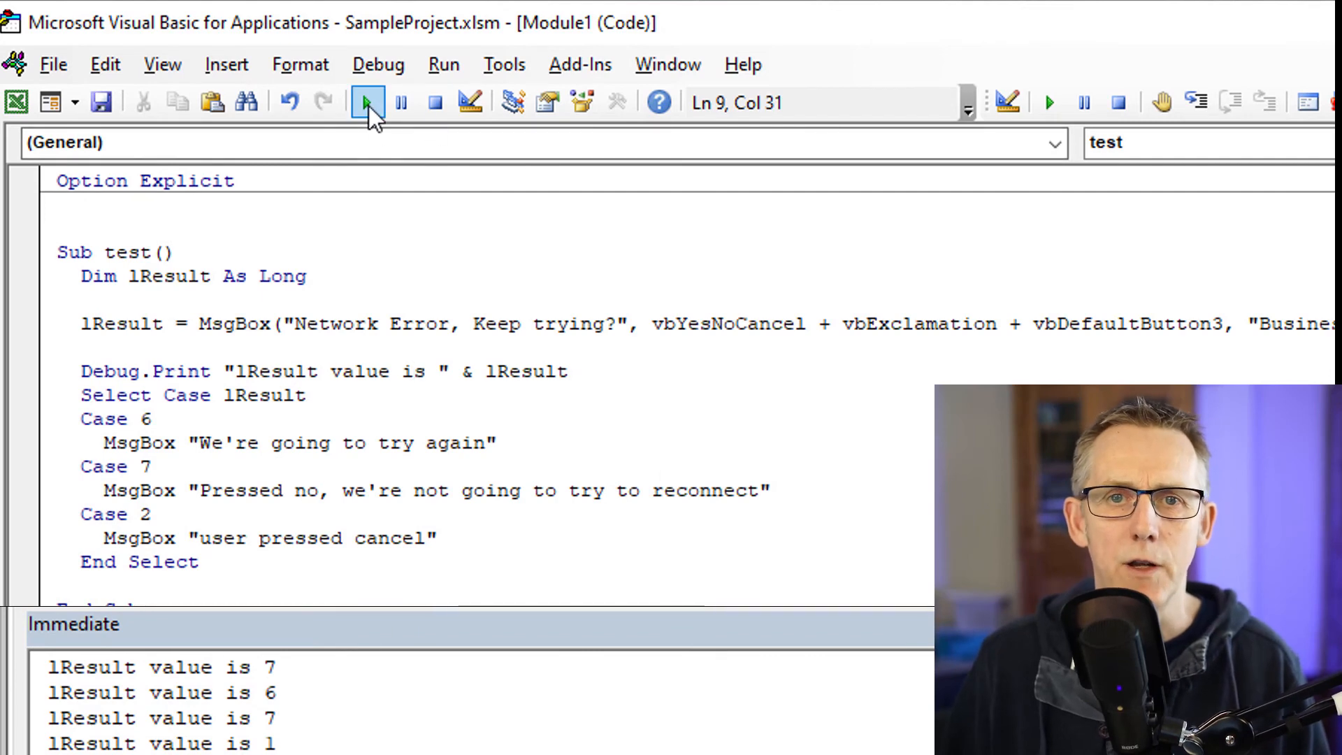
{"action": "left_click", "coordinate": [367, 102]}
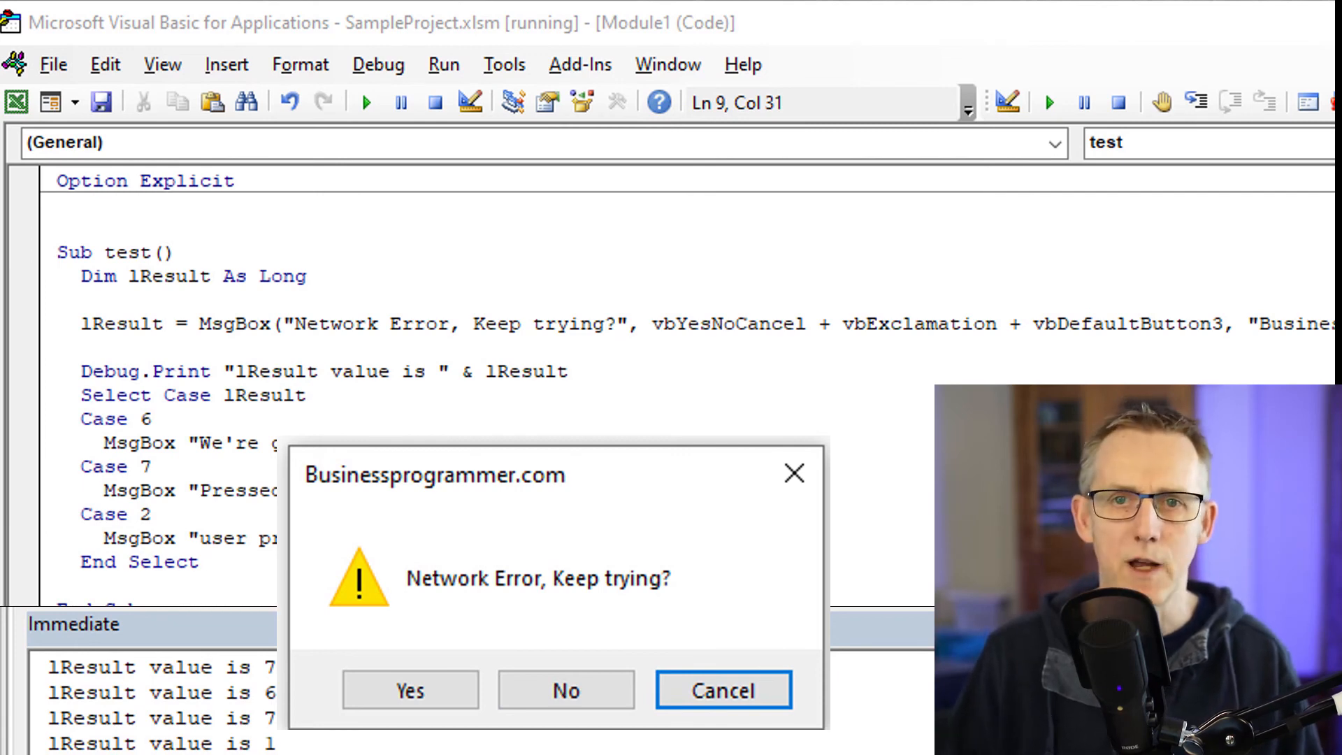
{"action": "left_click", "coordinate": [722, 691]}
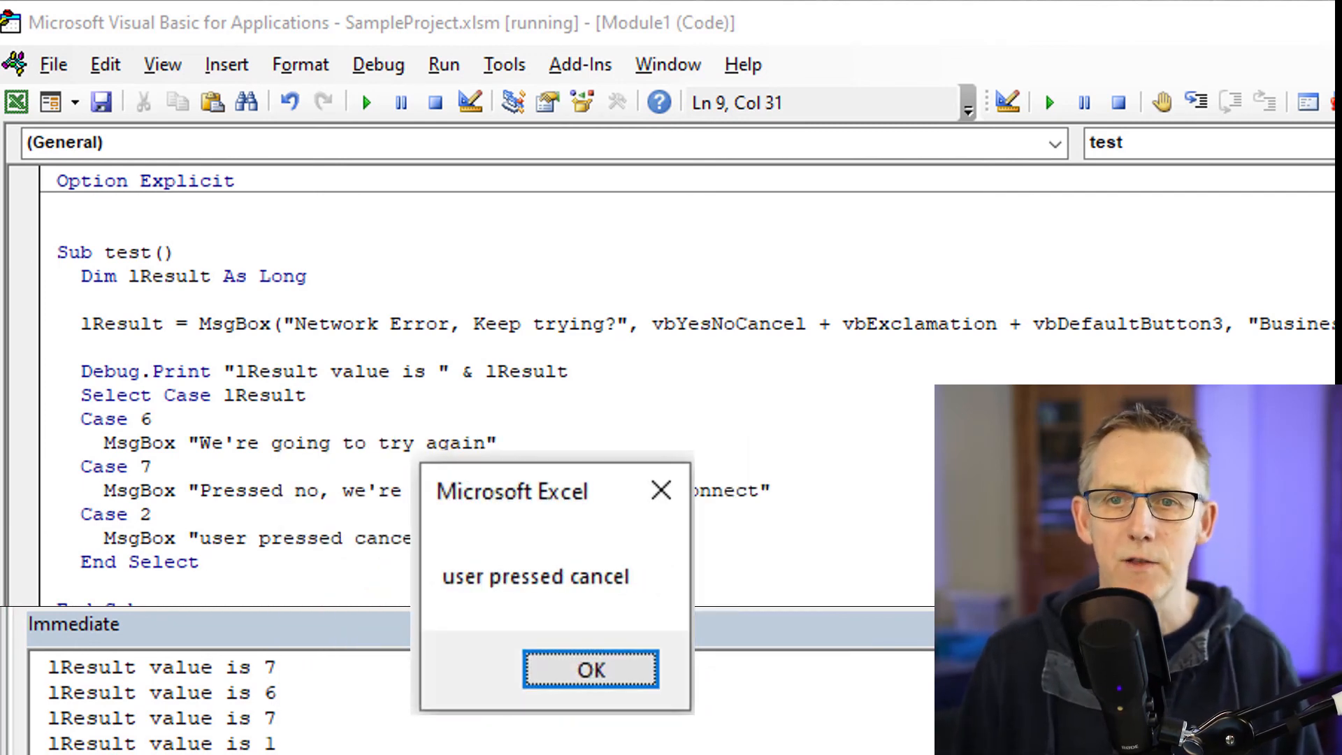
{"action": "left_click", "coordinate": [589, 670]}
{"action": "type", "text": "2"}
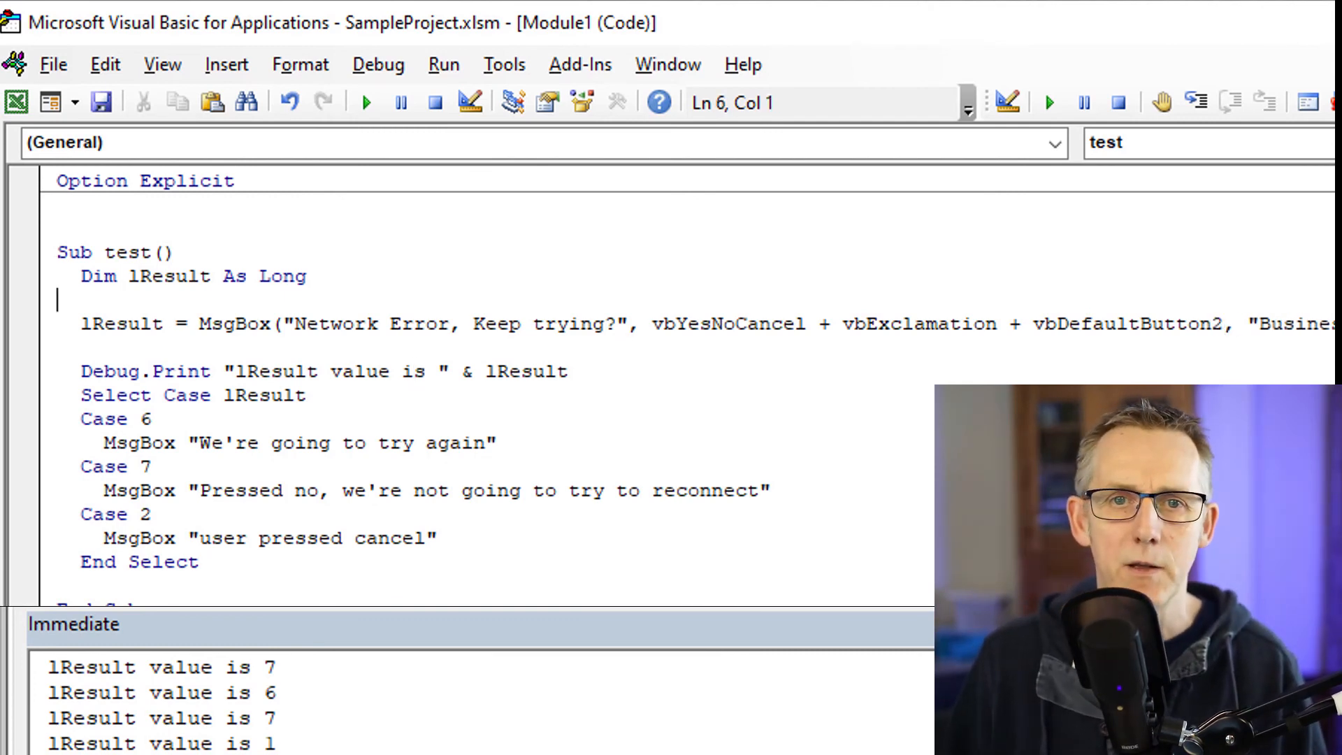
Step: Run the test Sub with vbDefaultButton2, answer No, and dismiss the 'Pressed no' message
{"action": "left_click", "coordinate": [362, 102]}
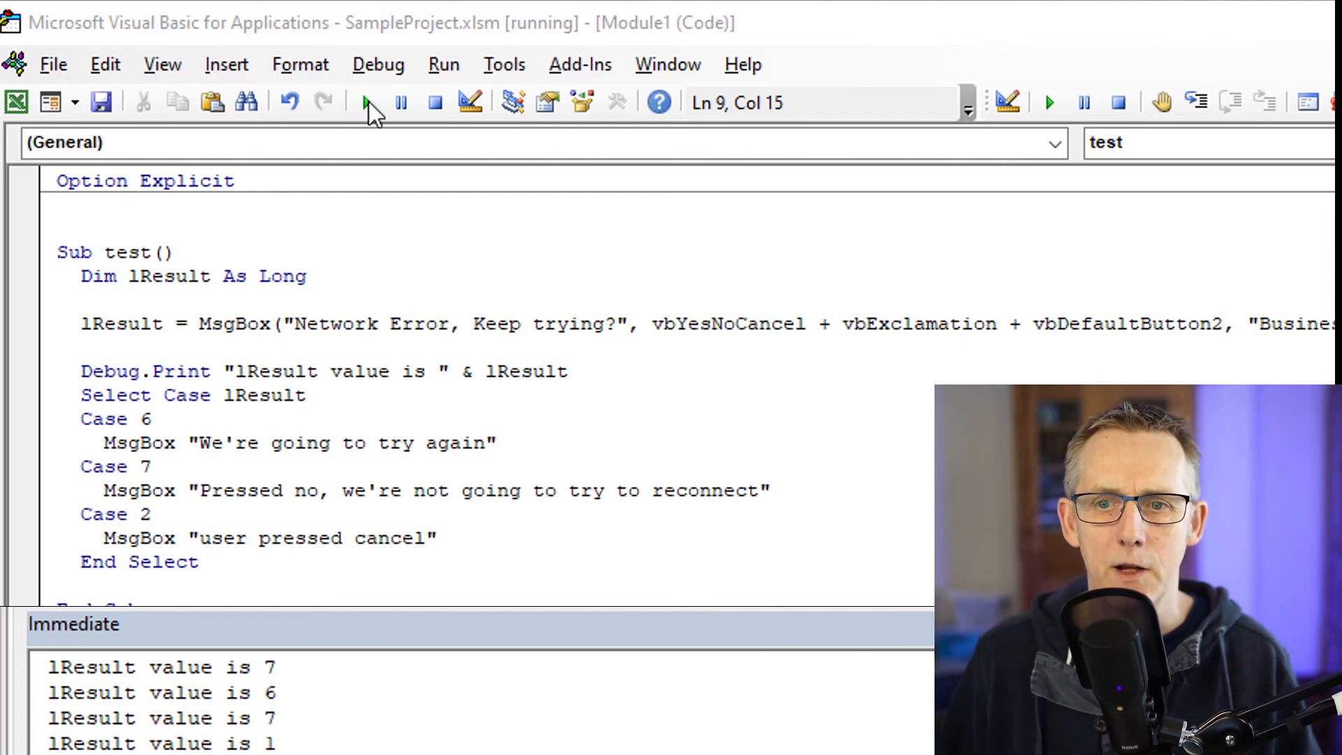
{"action": "left_click", "coordinate": [365, 103]}
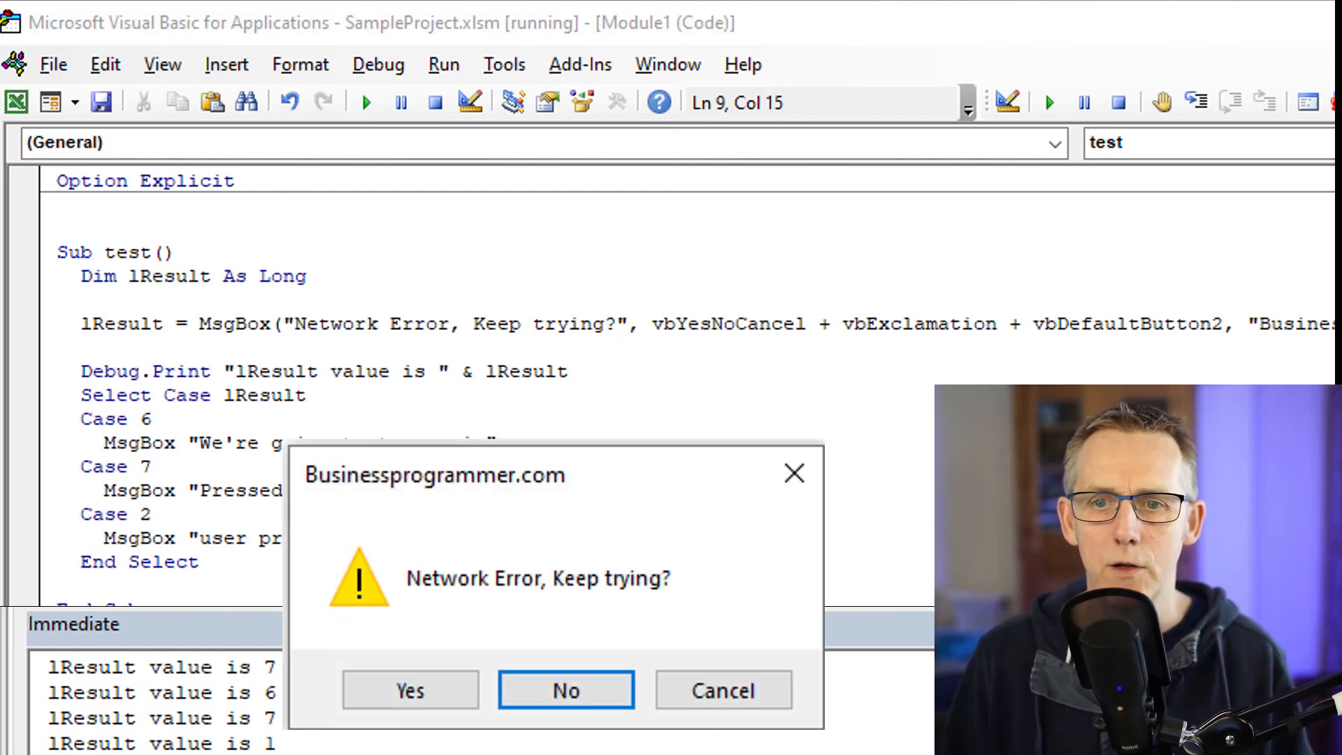
{"action": "left_click", "coordinate": [565, 690]}
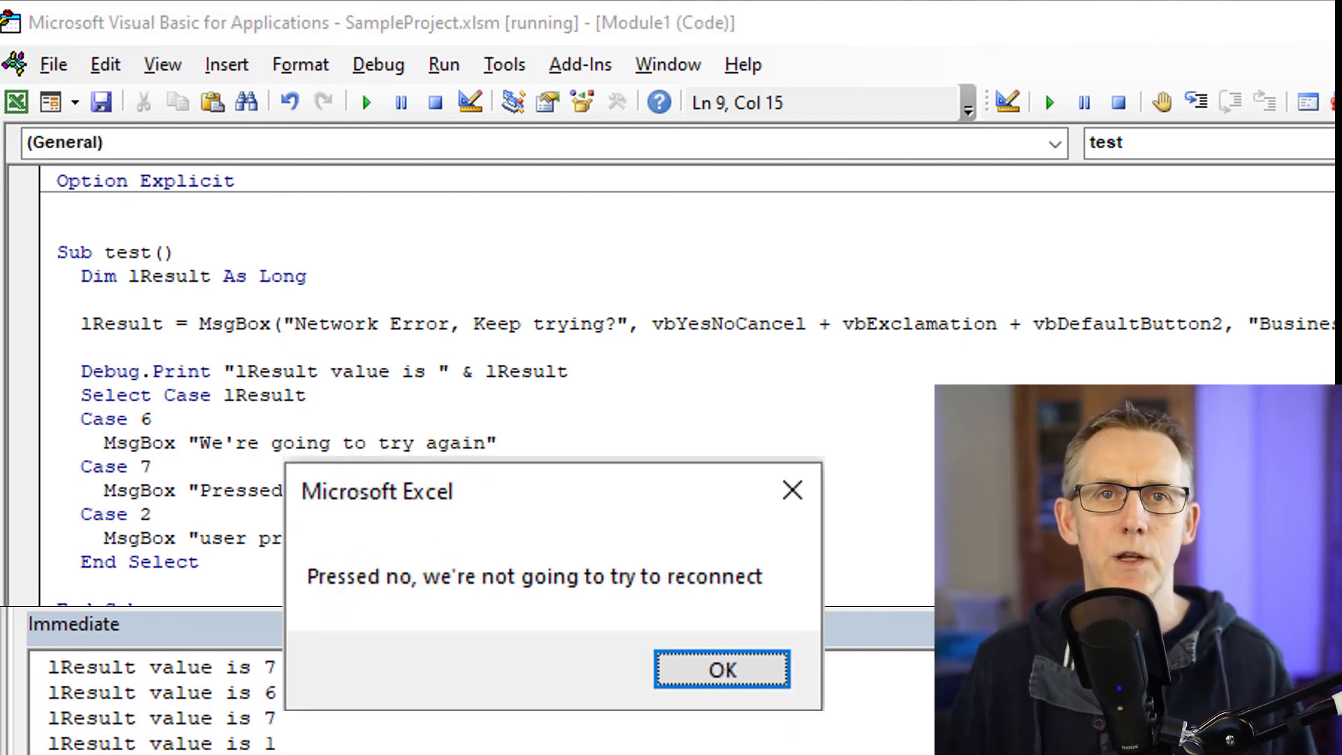
{"action": "left_click", "coordinate": [722, 670]}
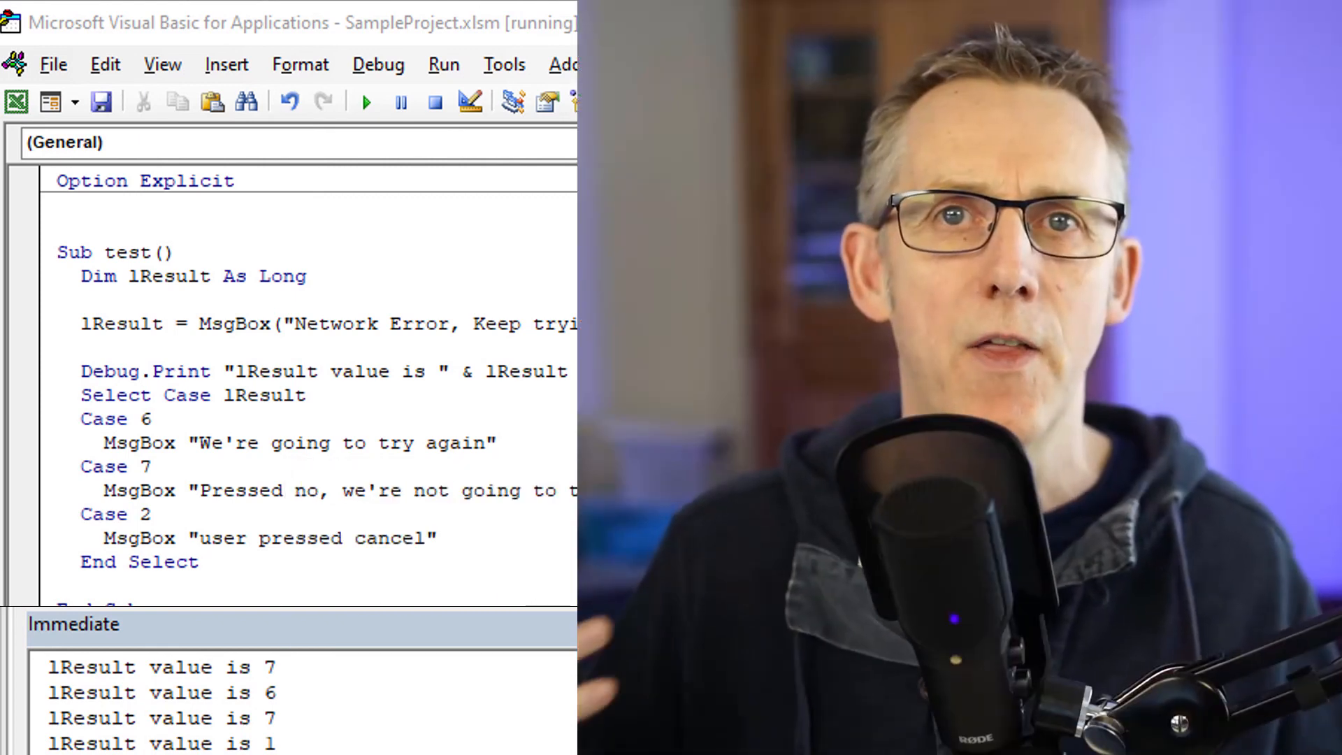